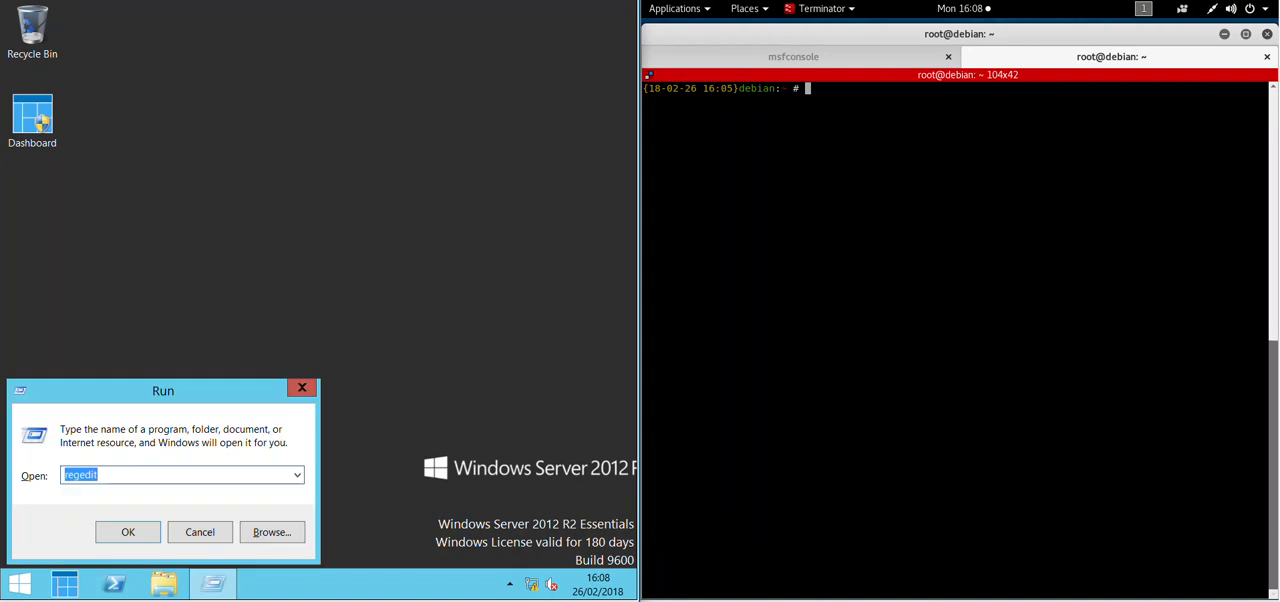
- Launch regedit and approve the User Account Control prompt
click(128, 532)
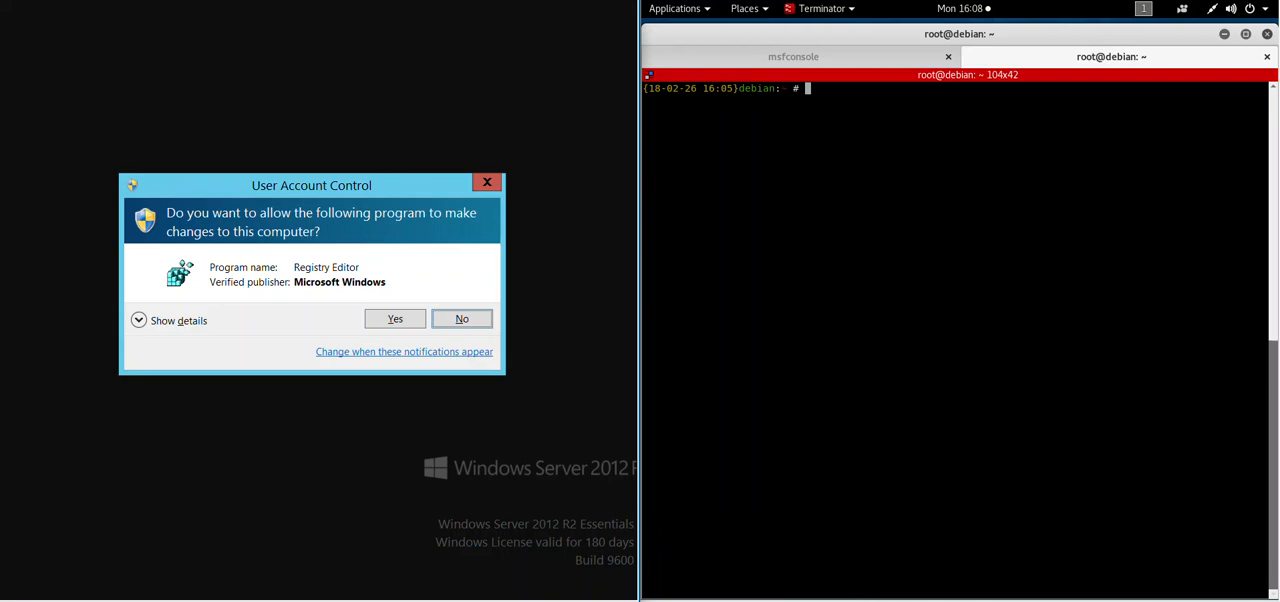
click(392, 318)
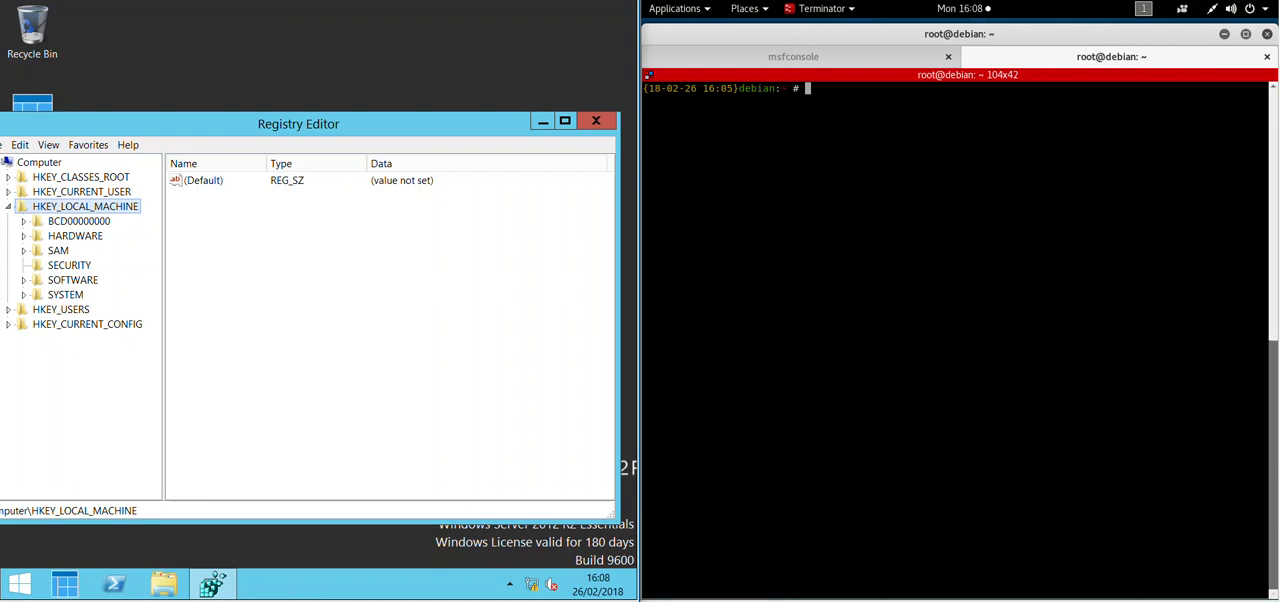
- Navigate HKLM > SYSTEM > CurrentControlSet > Control > SecurityProviders > SCHANNEL > Protocols and select SSL 2.0
click(24, 294)
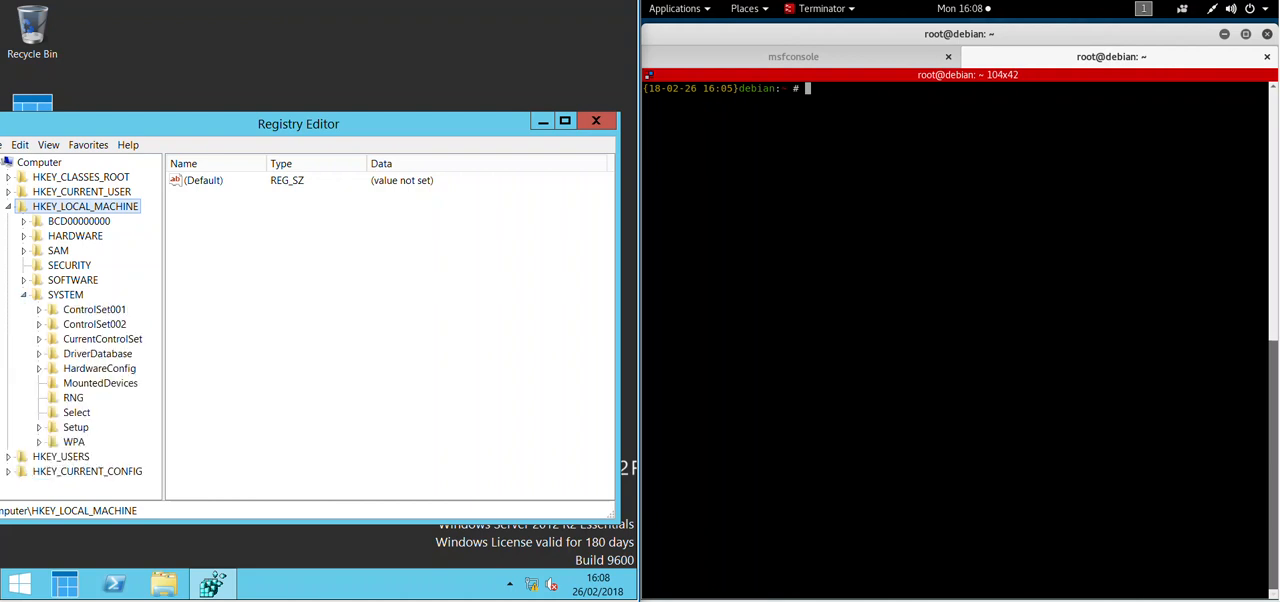
click(38, 338)
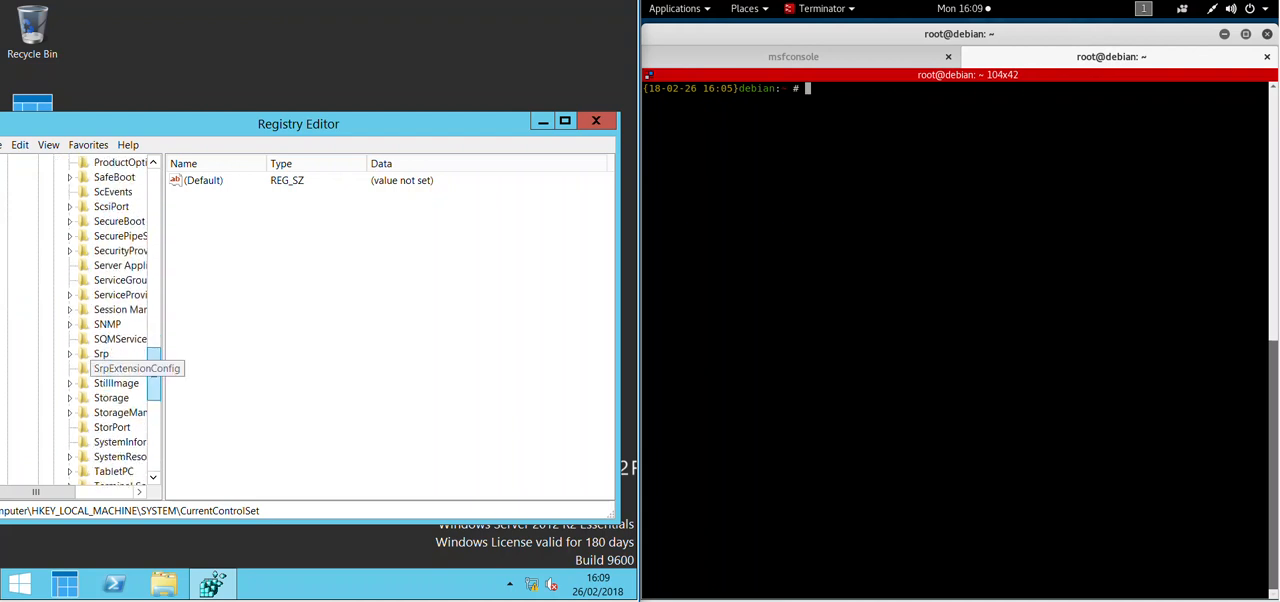
click(120, 308)
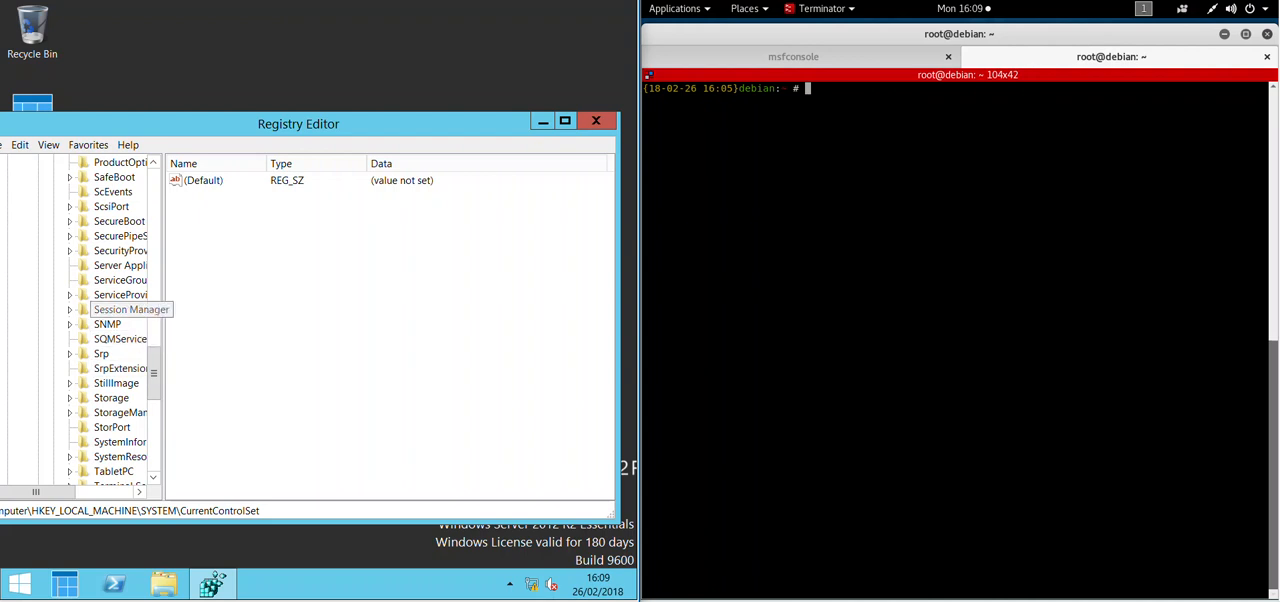
click(70, 250)
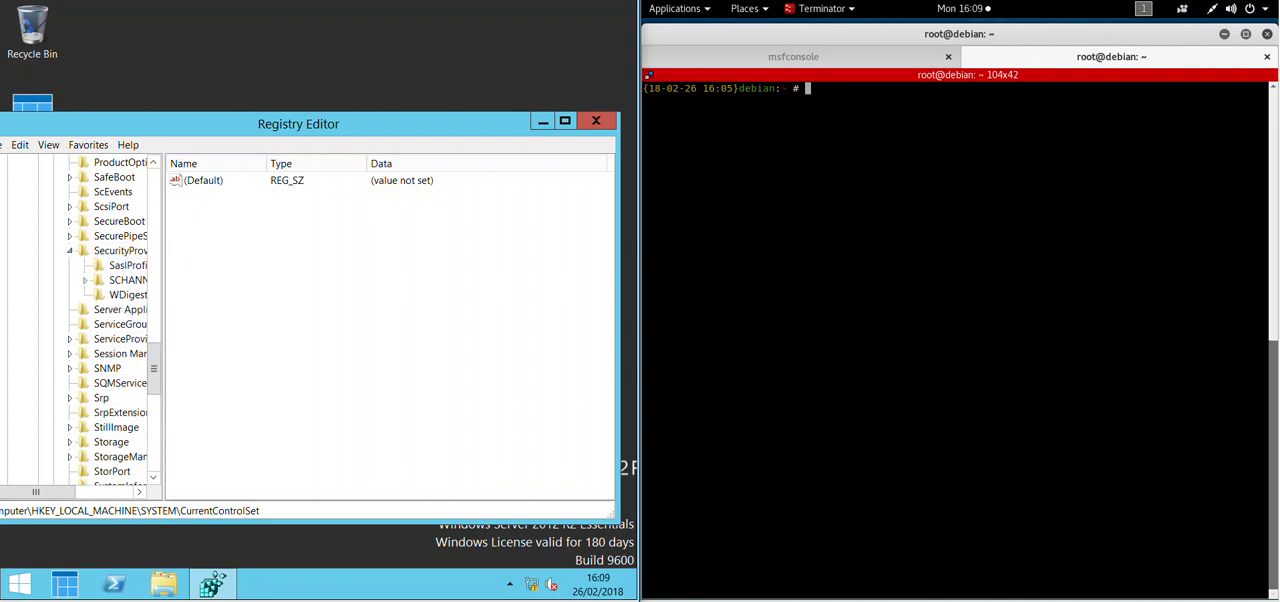
click(84, 280)
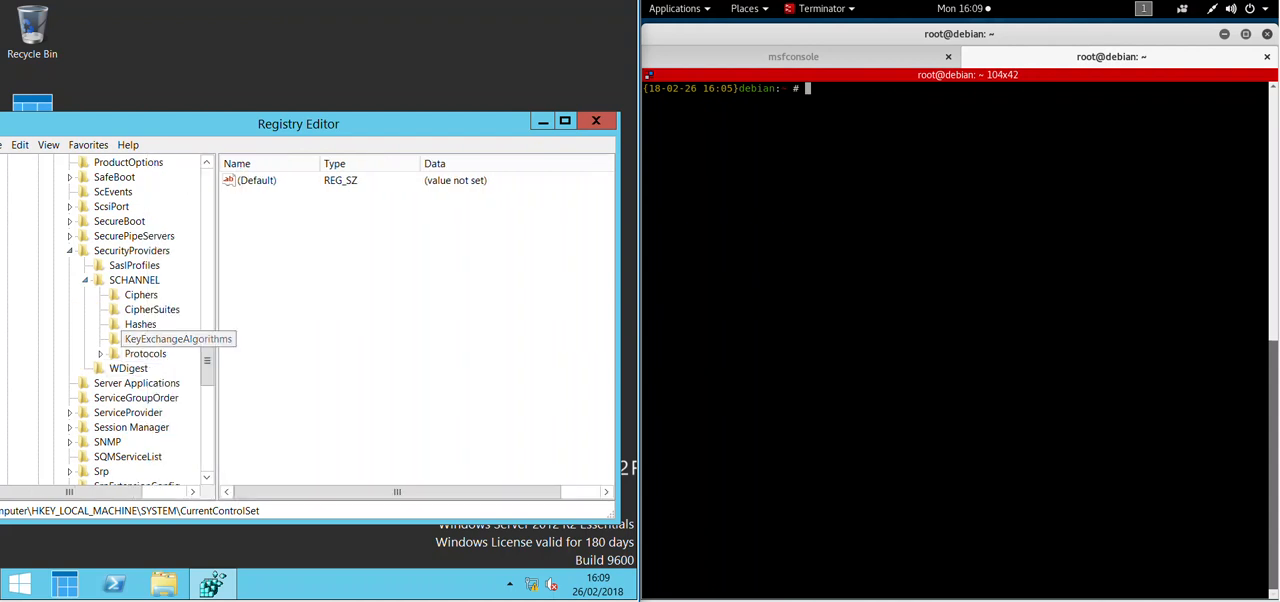
click(100, 352)
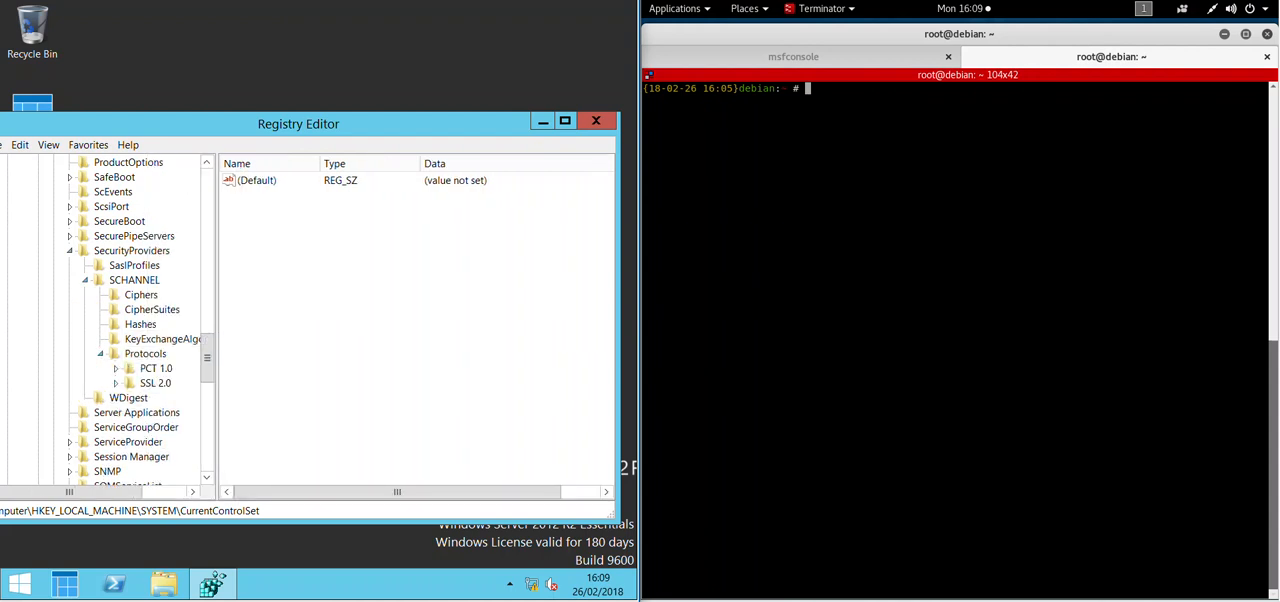
click(156, 384)
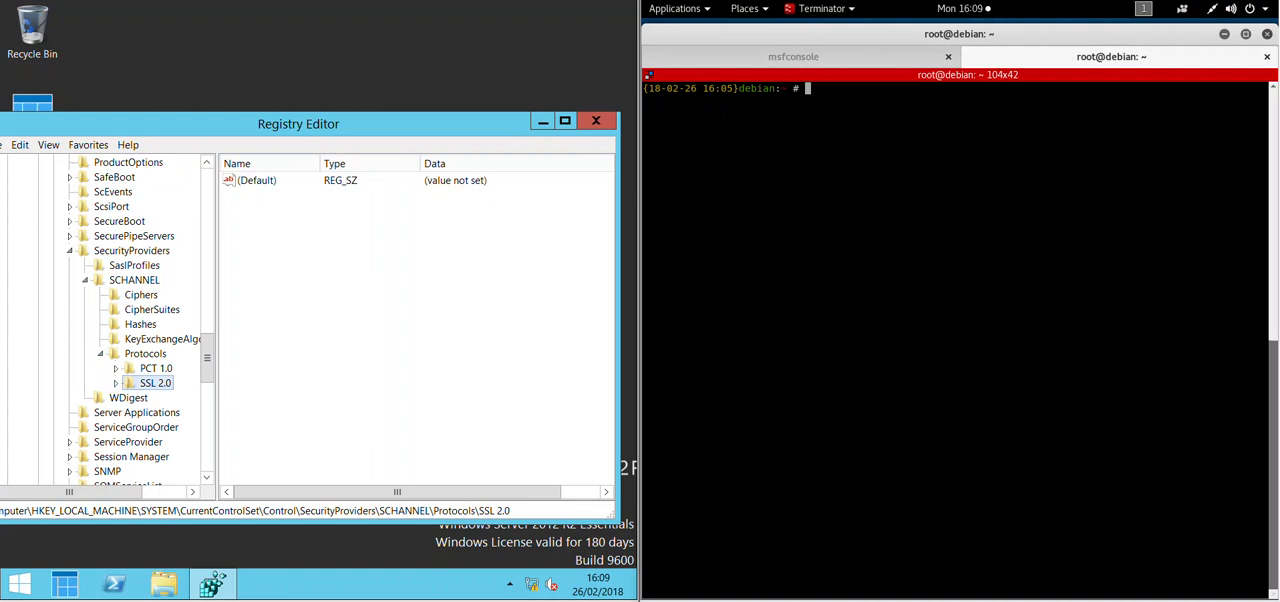
- Run sslscan against 192.168.153.129 to list the server's ciphers and certificate
text(sslscan 192.168.153.129)
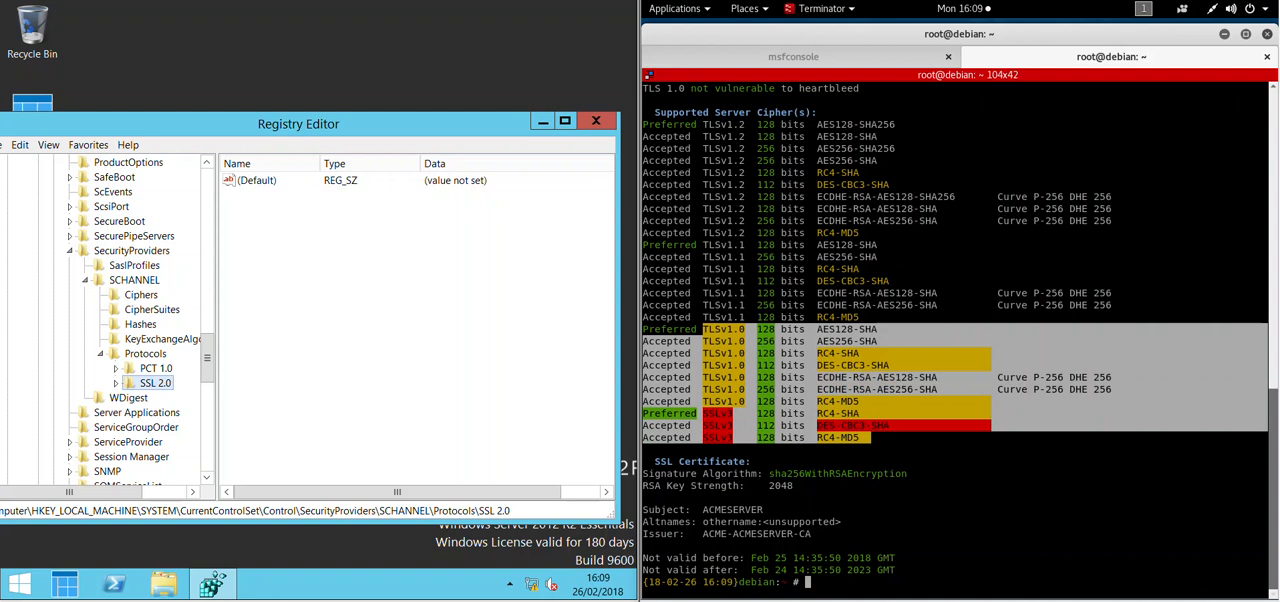
- Create a new SSL 3.0 key under Protocols and review SSL 2.0's Server settings for reference
click(144, 352)
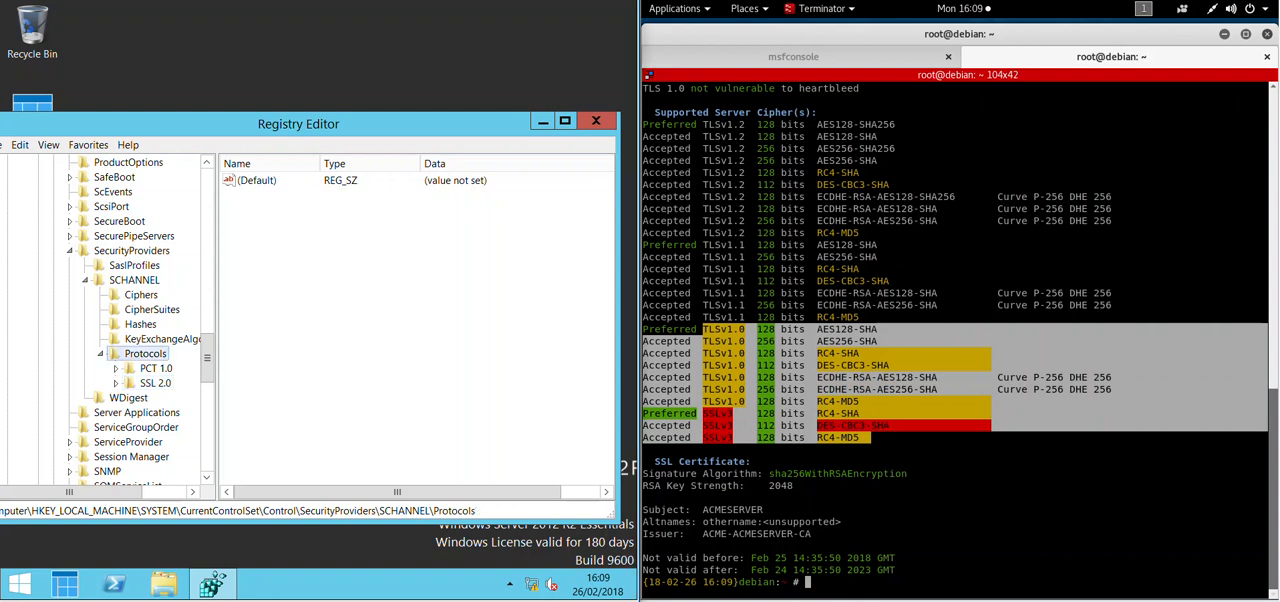
right_click(146, 352)
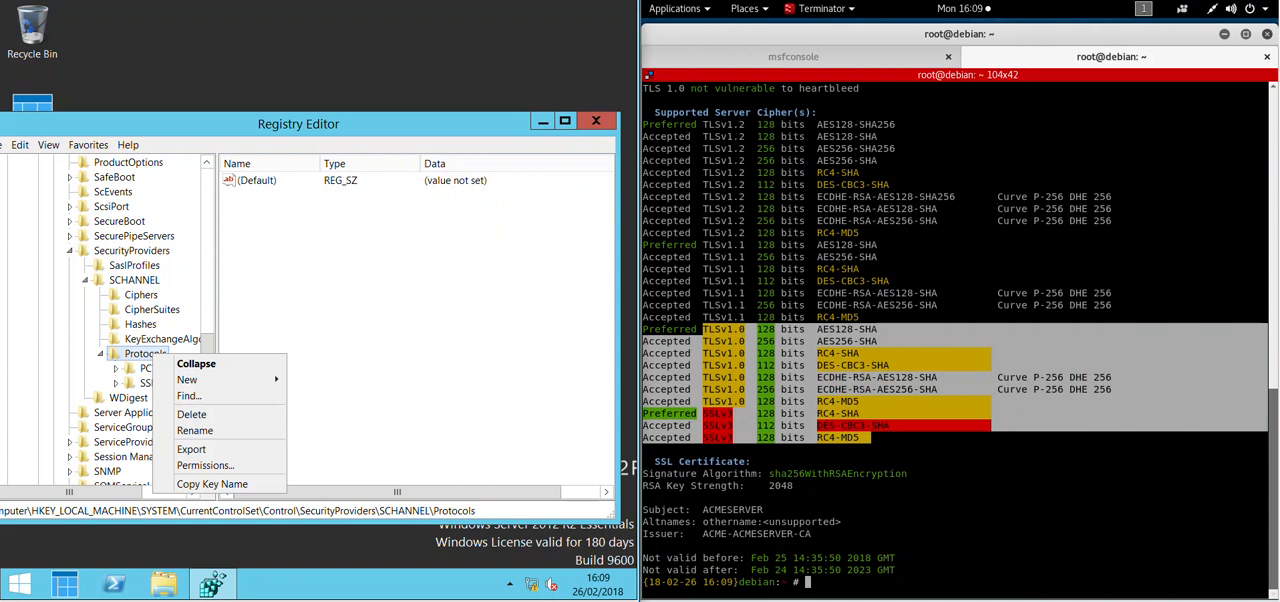
click(188, 380)
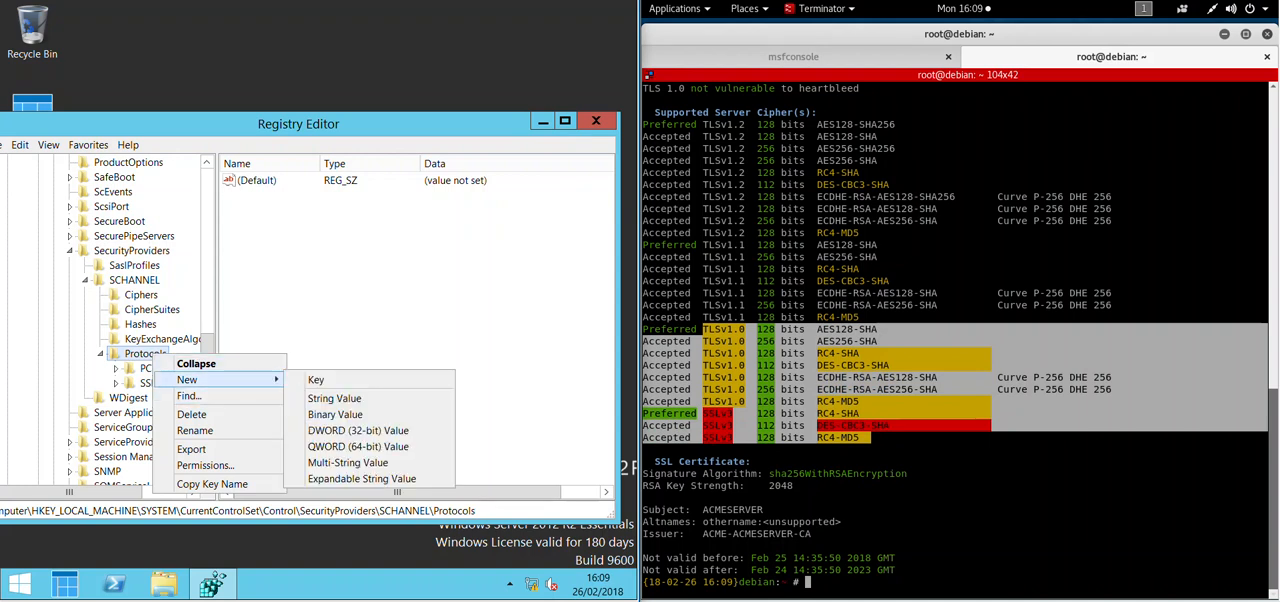
click(316, 380)
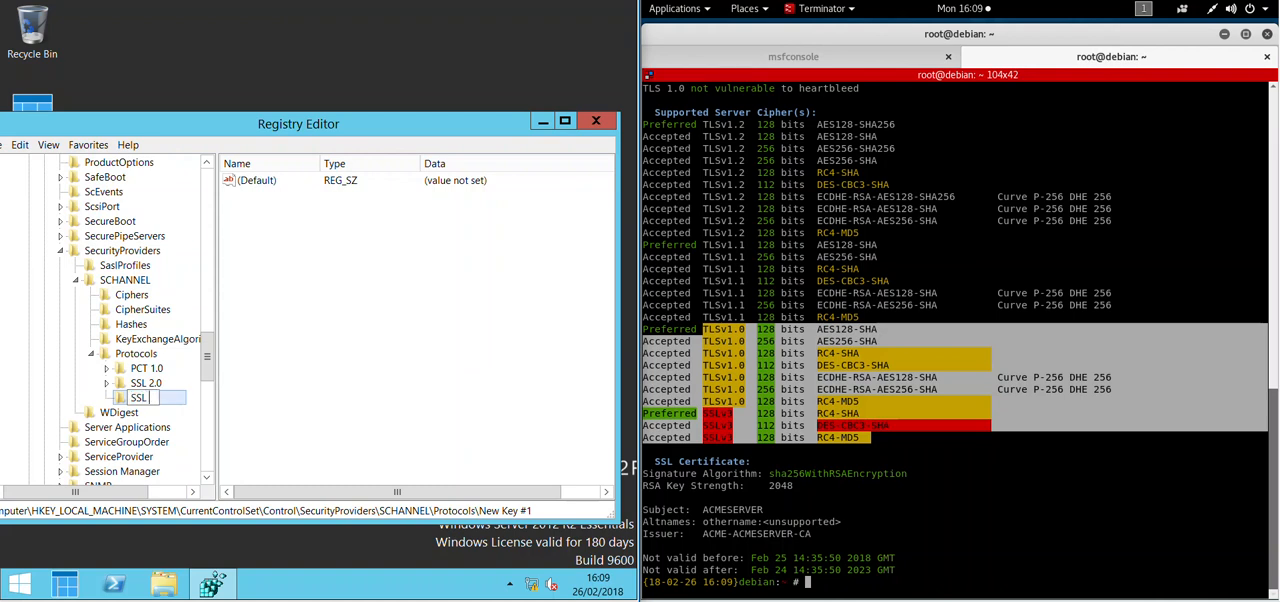
text(SSL 3.0)
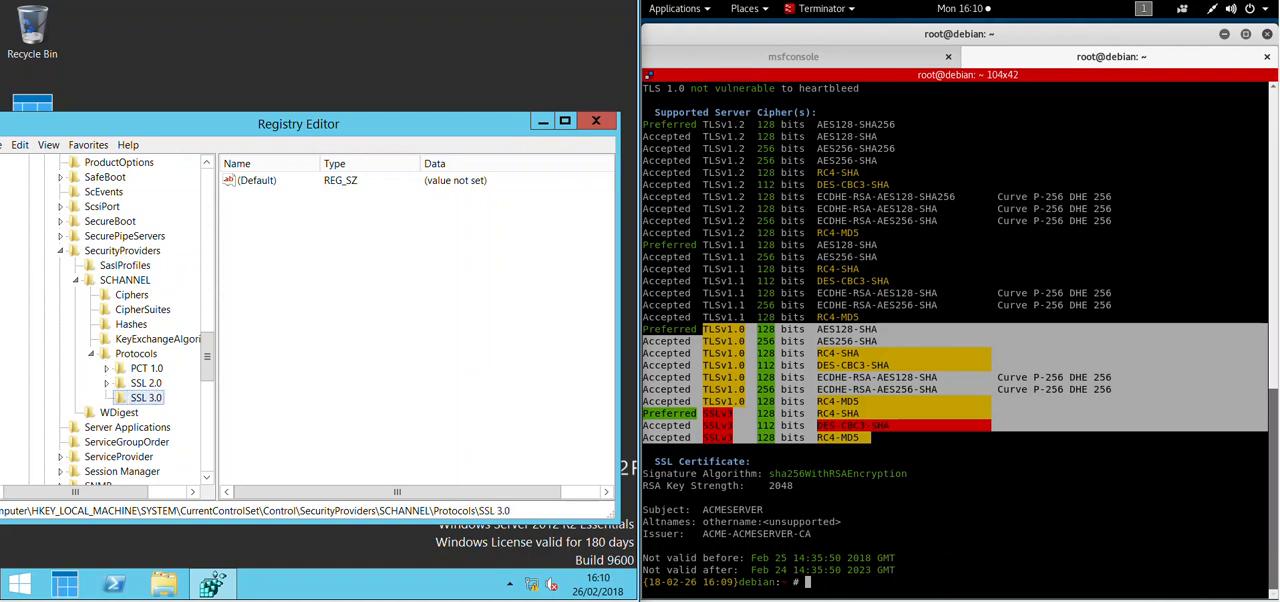
click(146, 384)
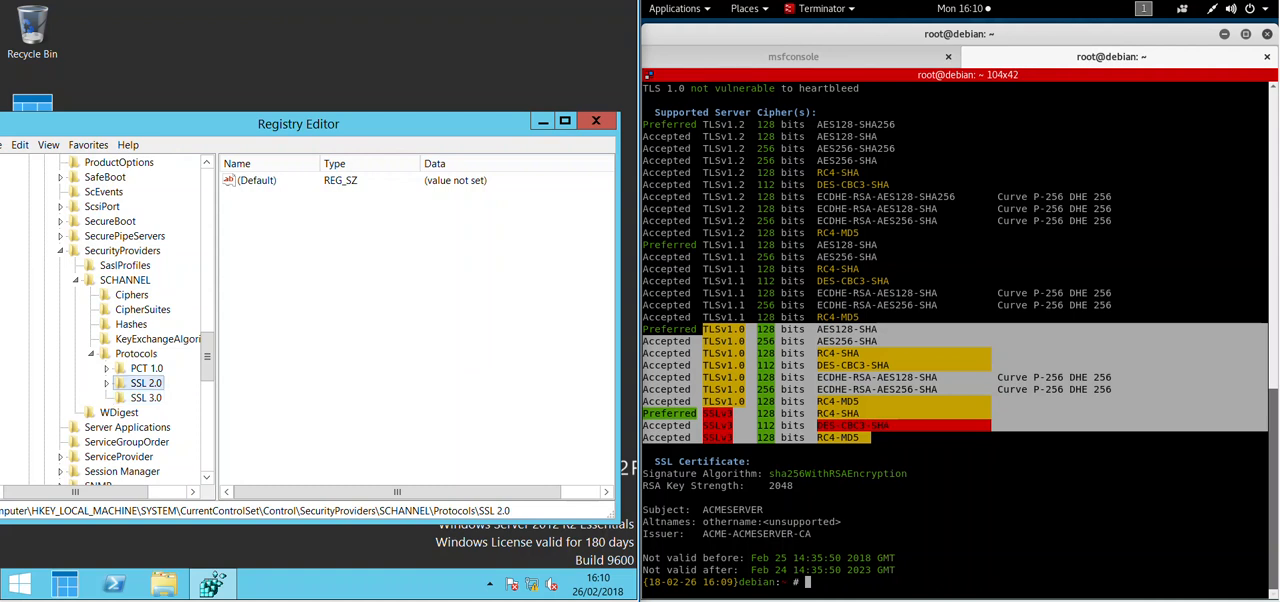
click(156, 396)
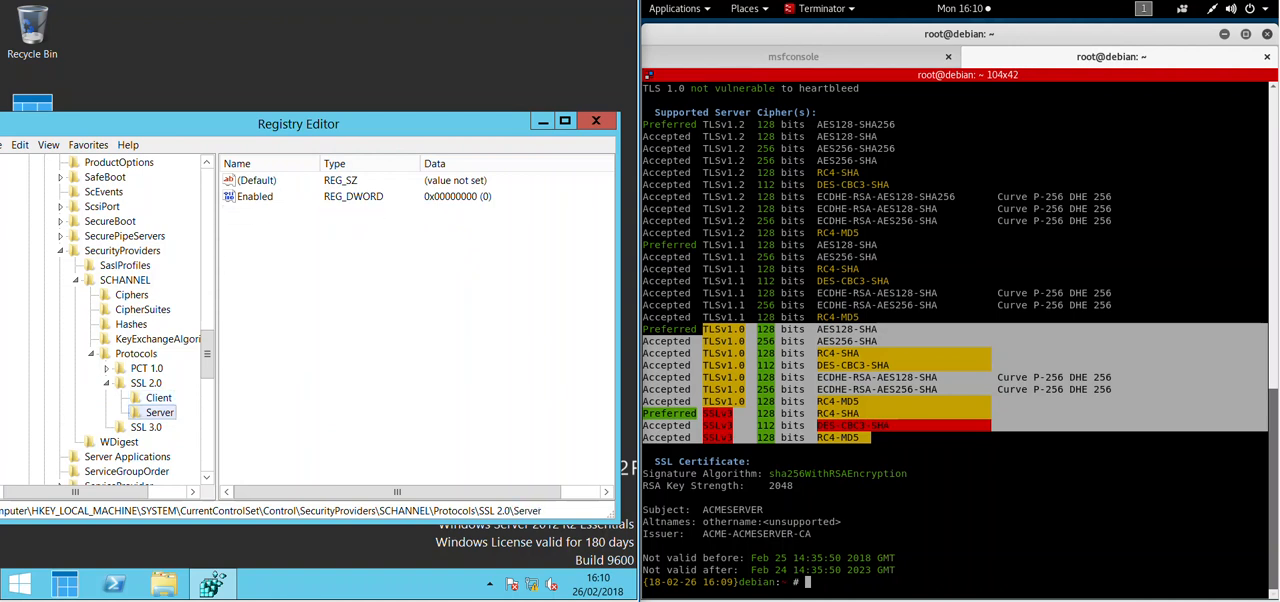
- Add Client and Server subkeys under the new SSL 3.0 key
click(146, 428)
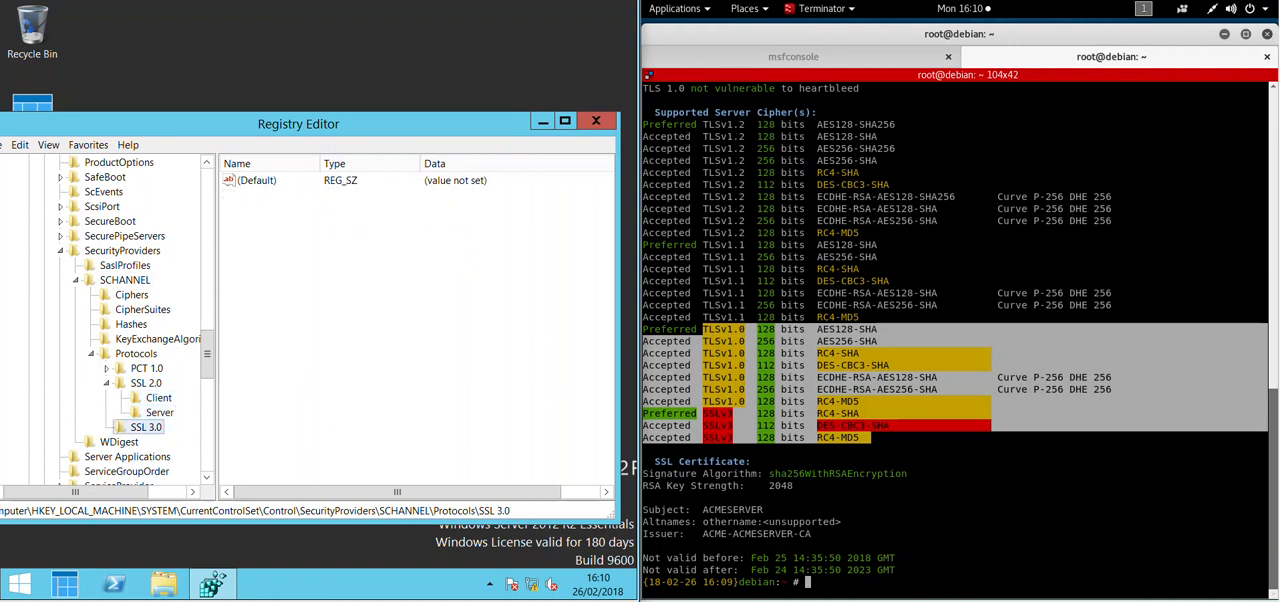
right_click(146, 428)
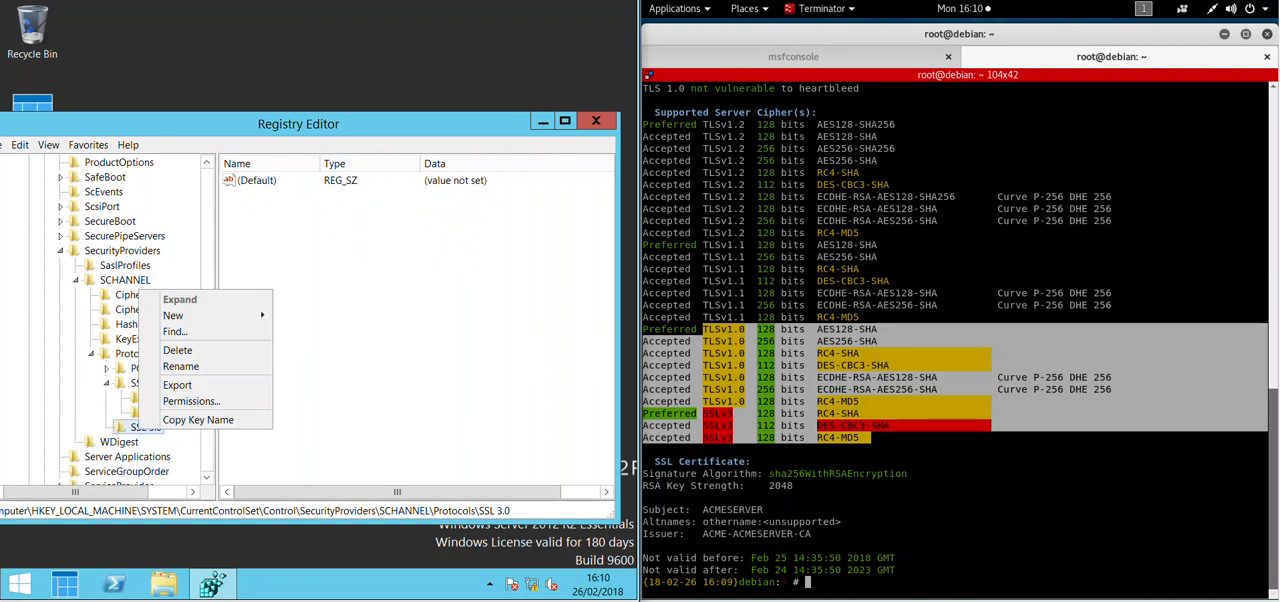
click(172, 316)
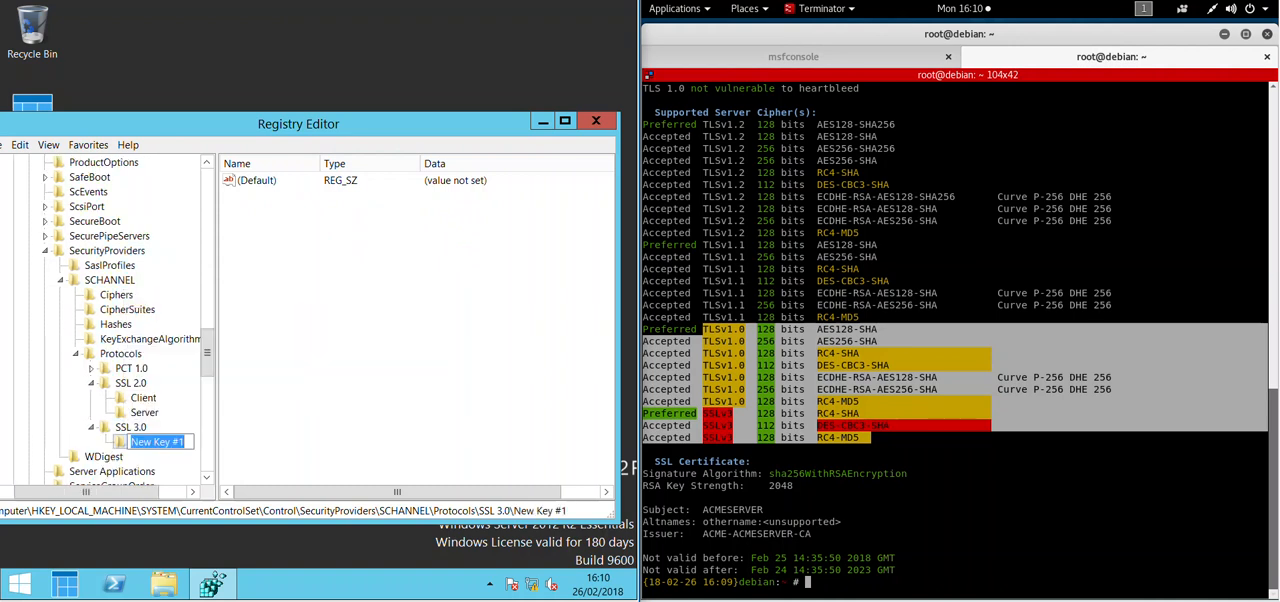
text(Client)
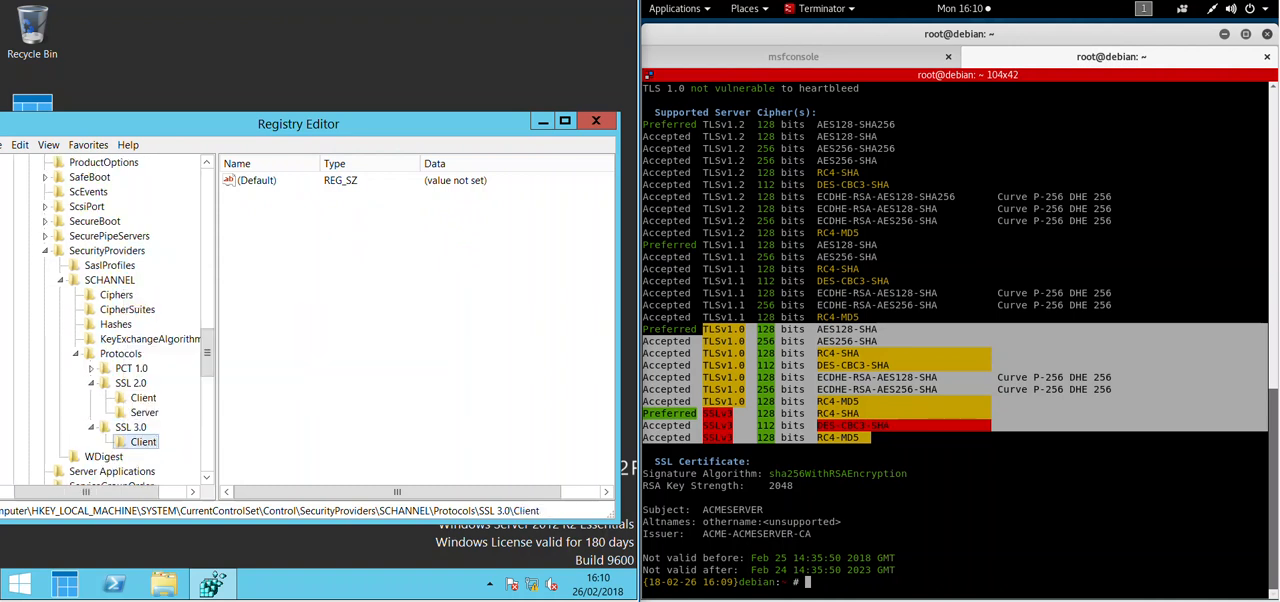
right_click(130, 428)
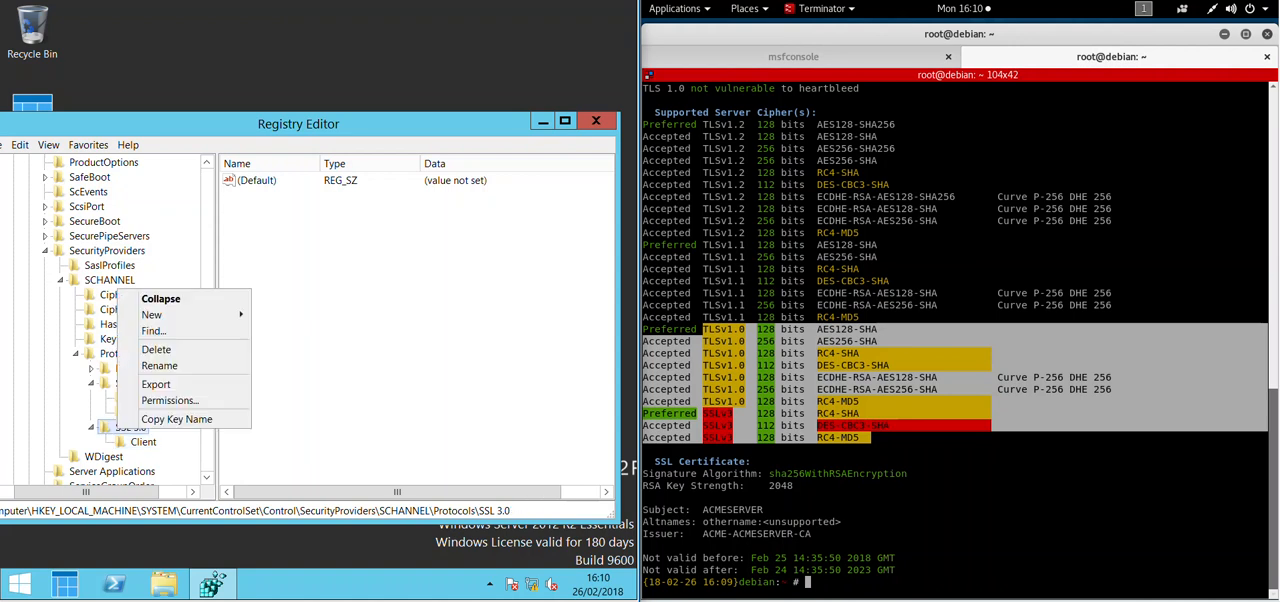
click(152, 316)
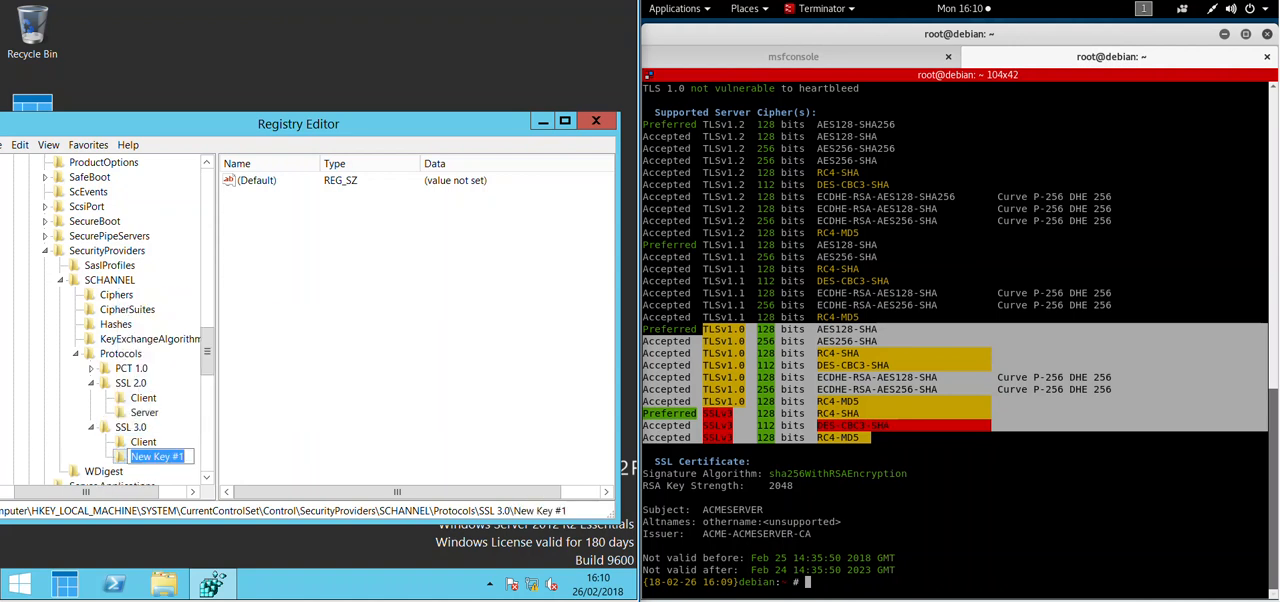
text(Server)
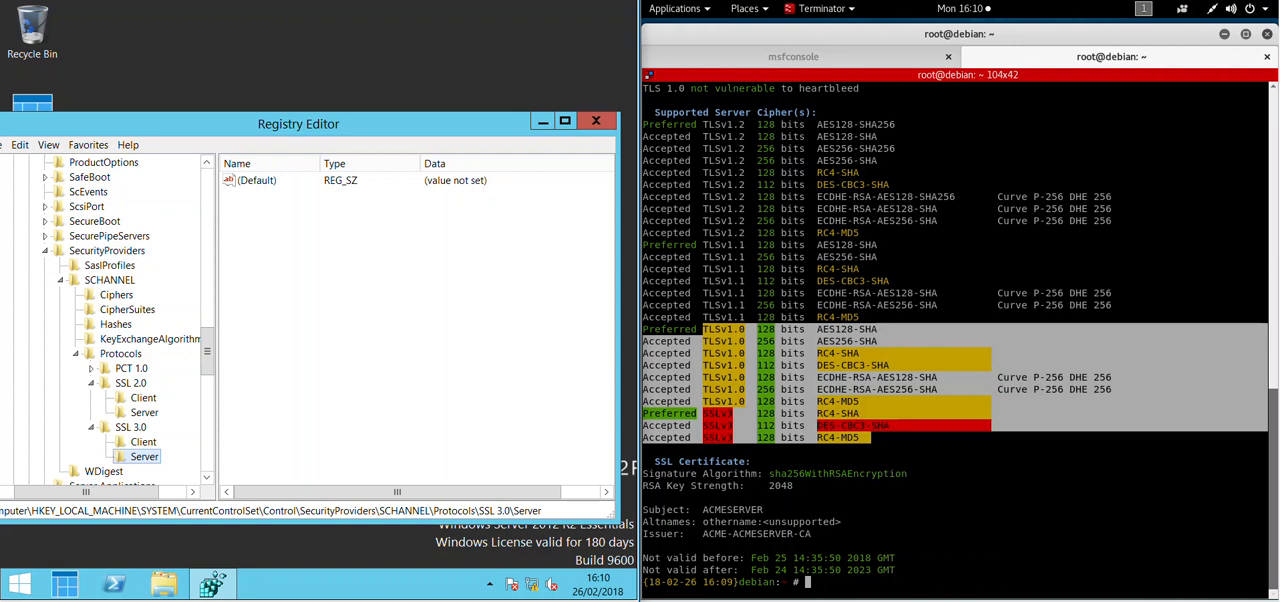
- Add a DisabledByDefault DWORD set to 1 under SSL 3.0 Client, modelled on SSL 2.0 Client
click(142, 396)
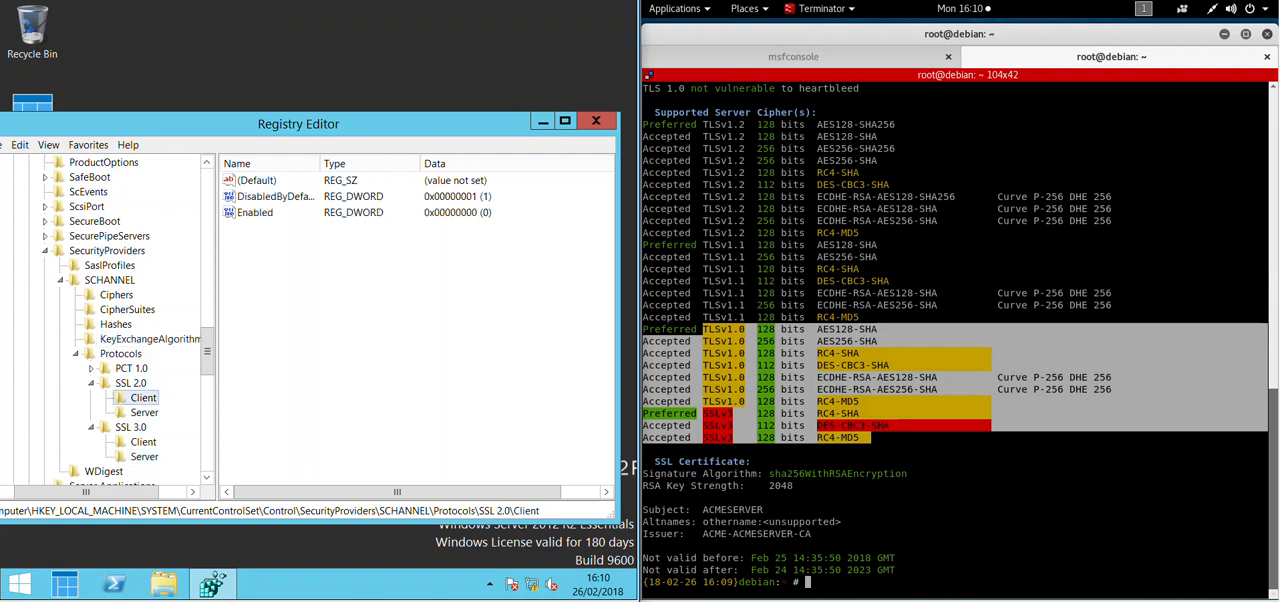
click(276, 196)
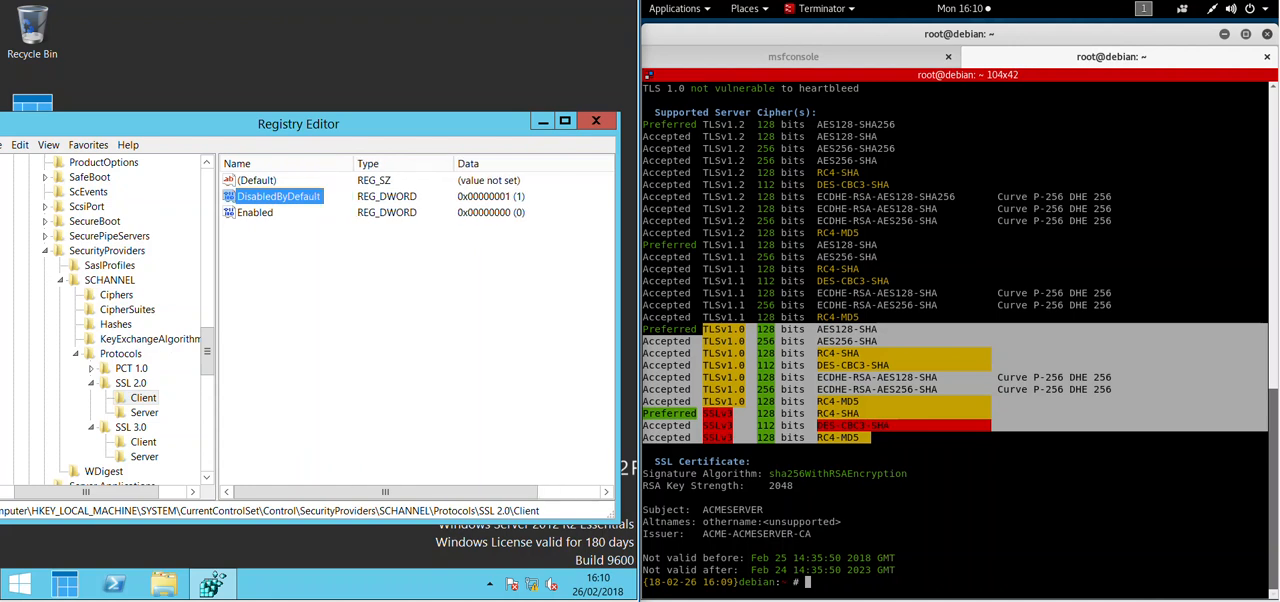
click(144, 440)
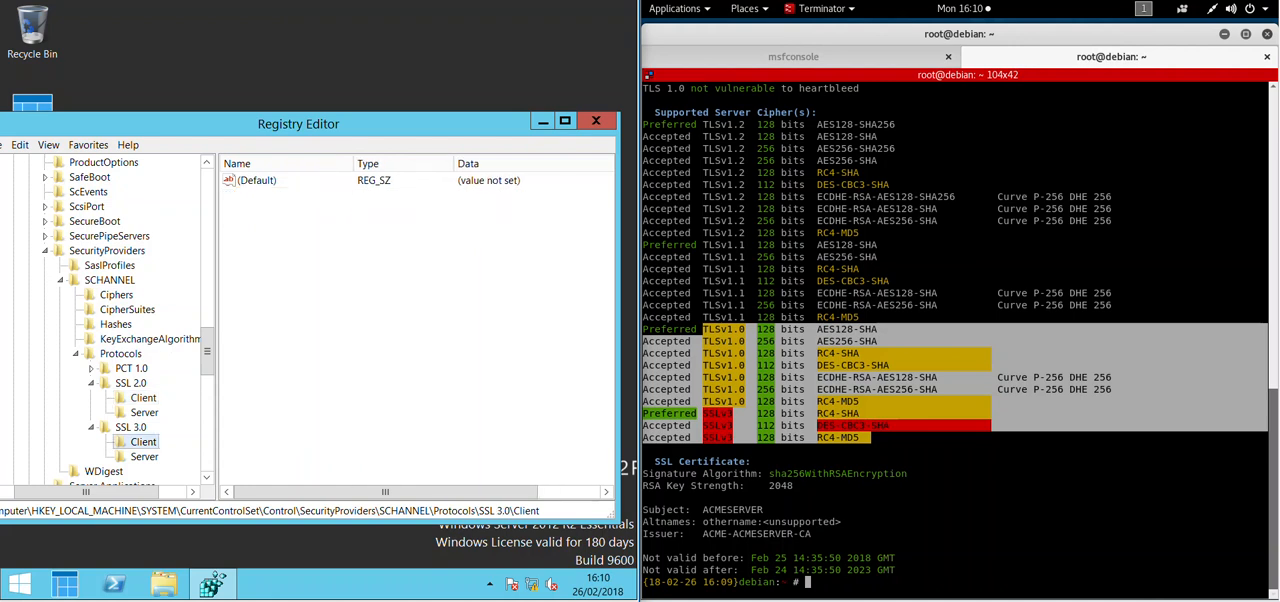
right_click(144, 440)
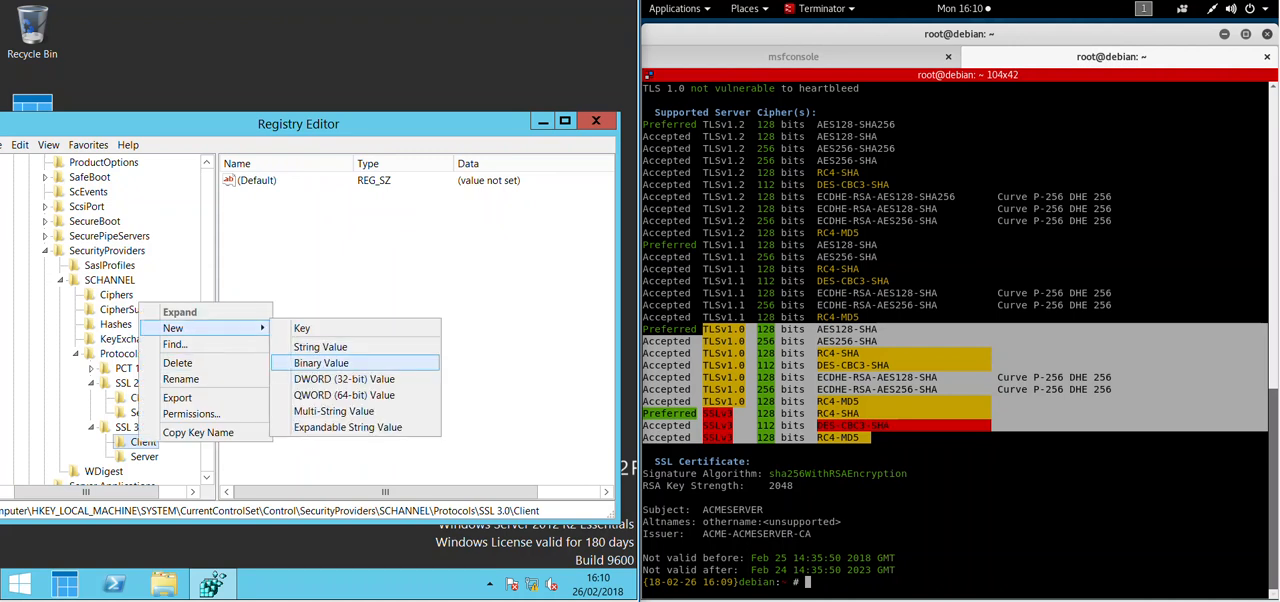
click(344, 380)
text(DisabledByDefault)
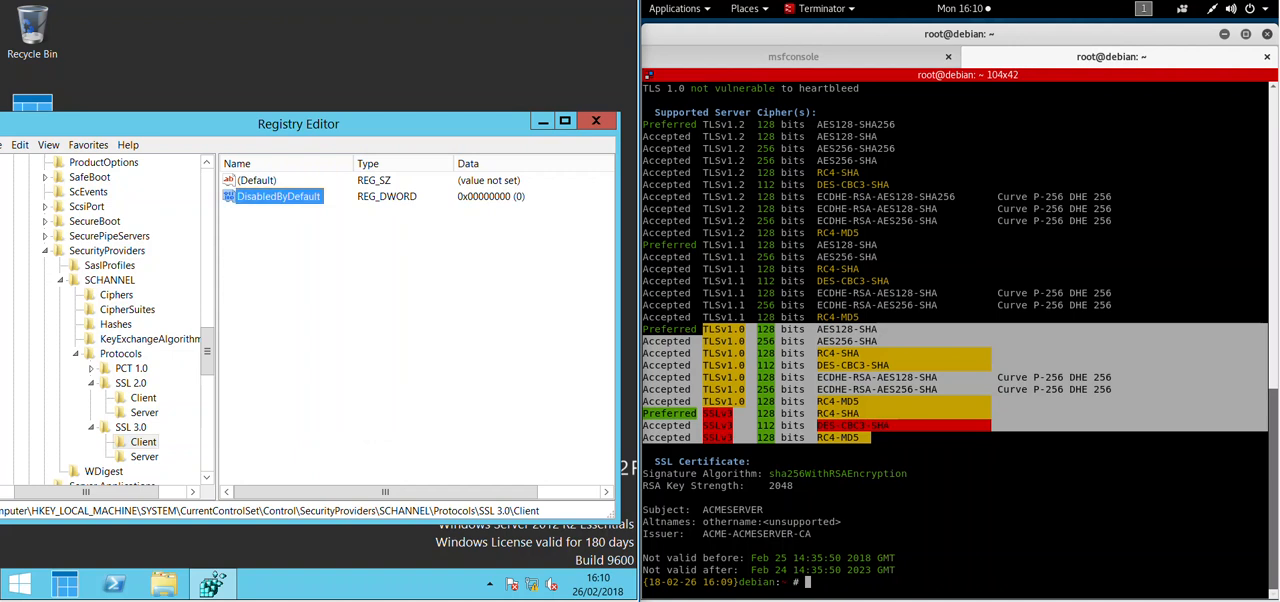
double_click(276, 196)
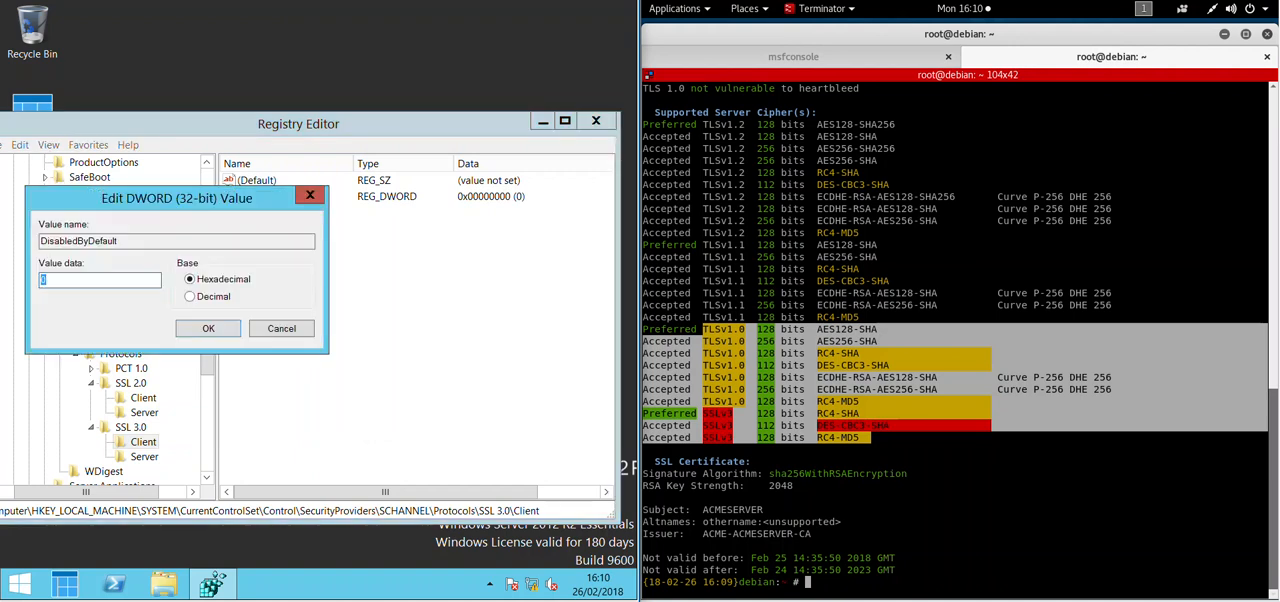
text(1)
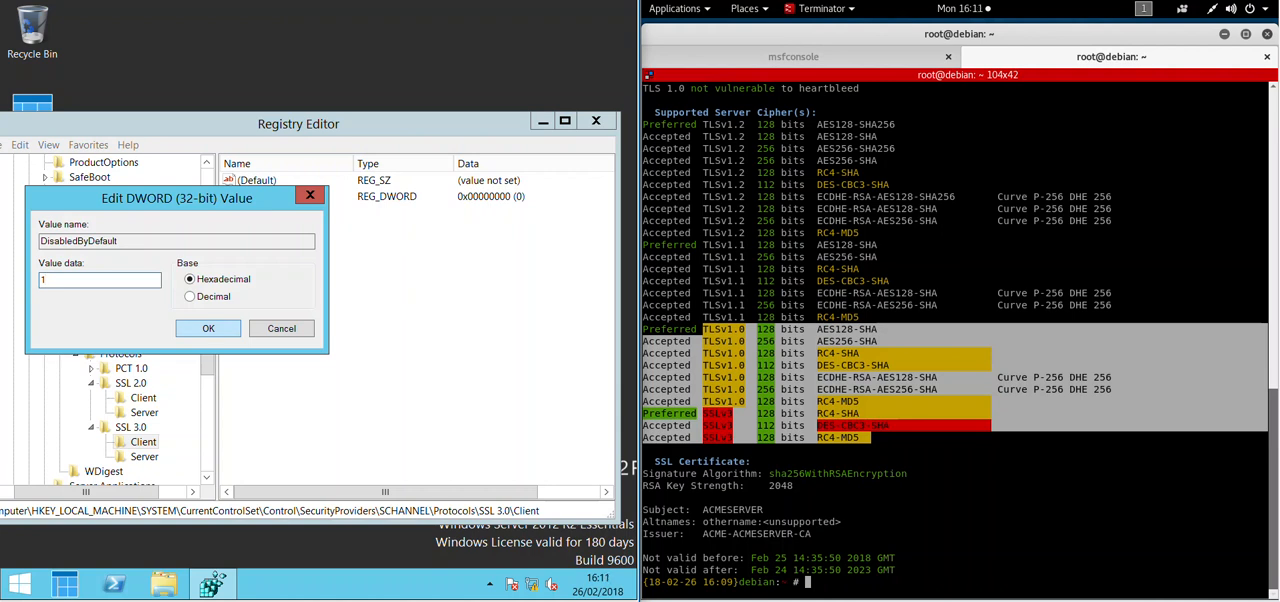
click(208, 328)
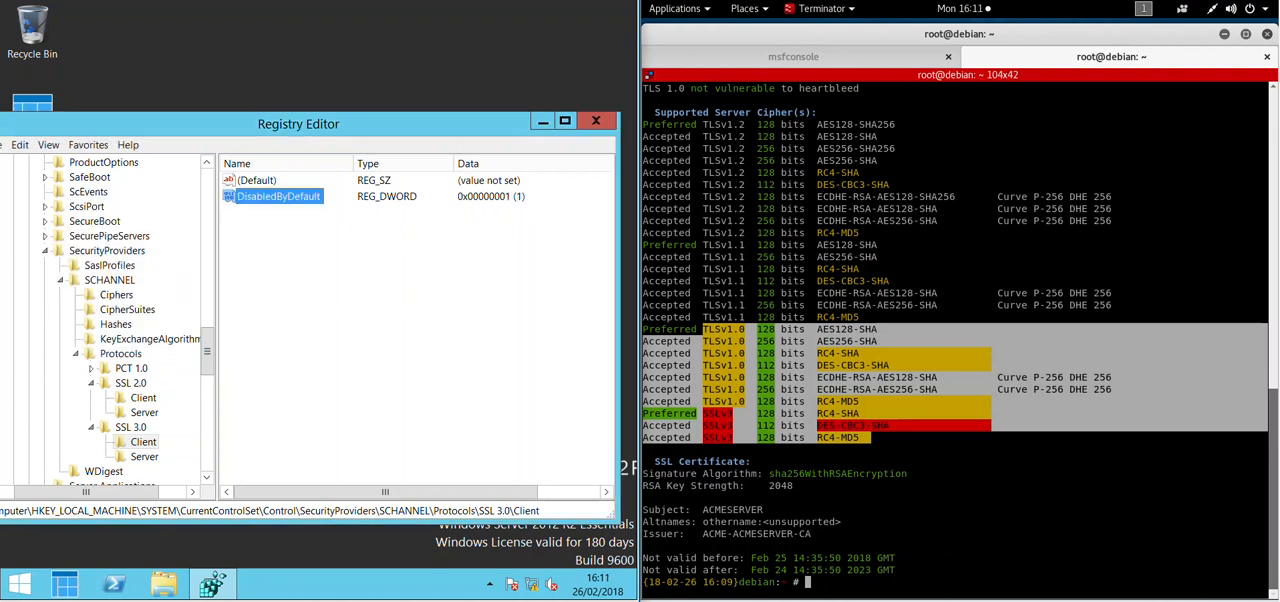
click(144, 412)
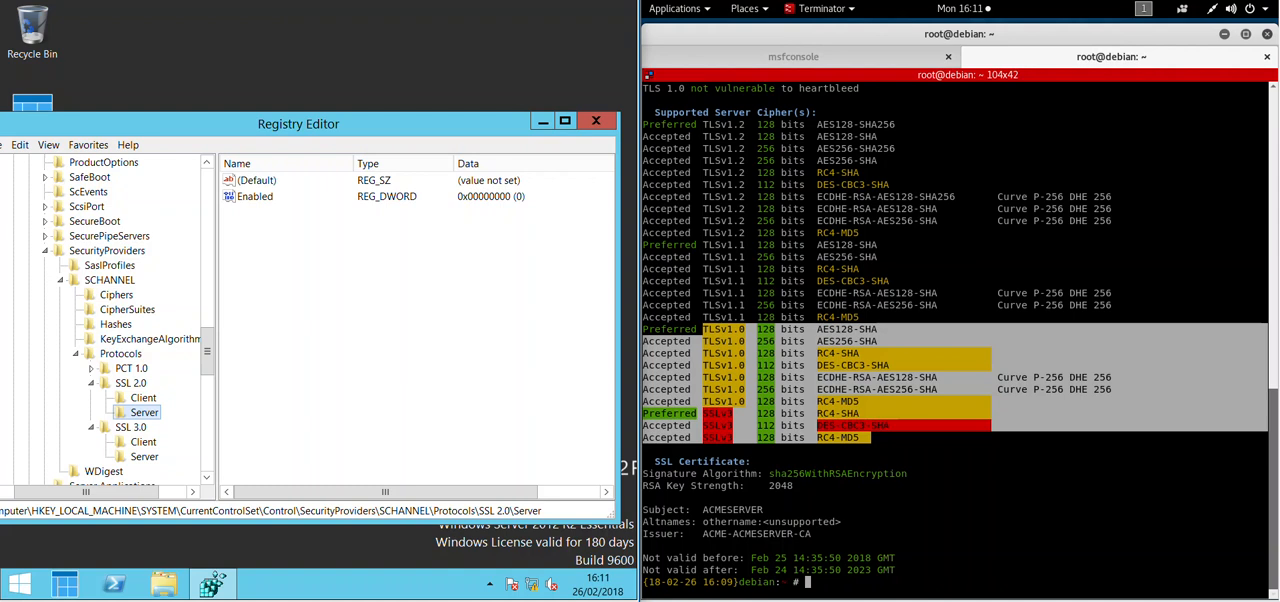
- Add an Enabled DWORD value under SSL 3.0 Server, modelled on SSL 2.0 Server
click(258, 196)
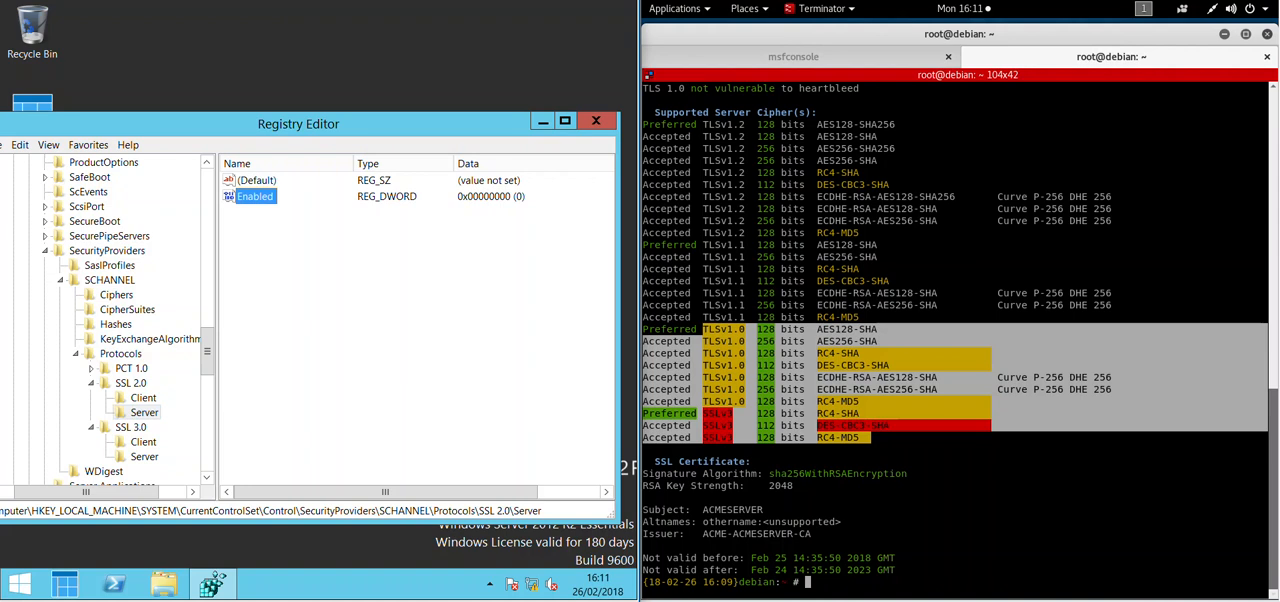
click(144, 456)
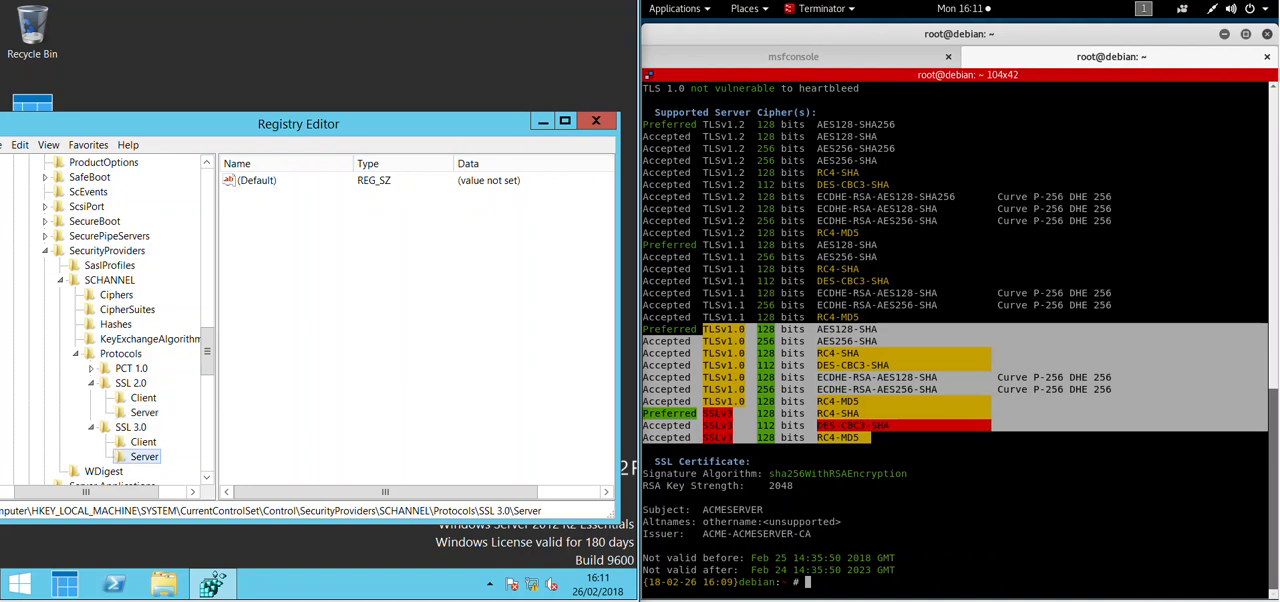
right_click(130, 330)
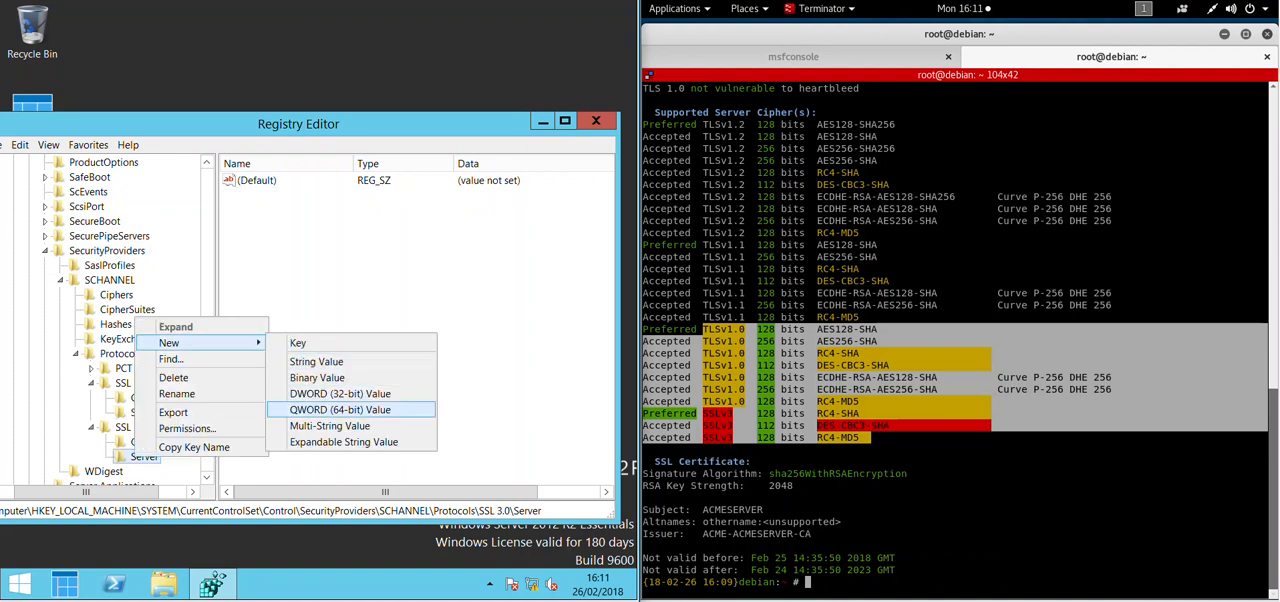
click(340, 392)
text(Enabl)
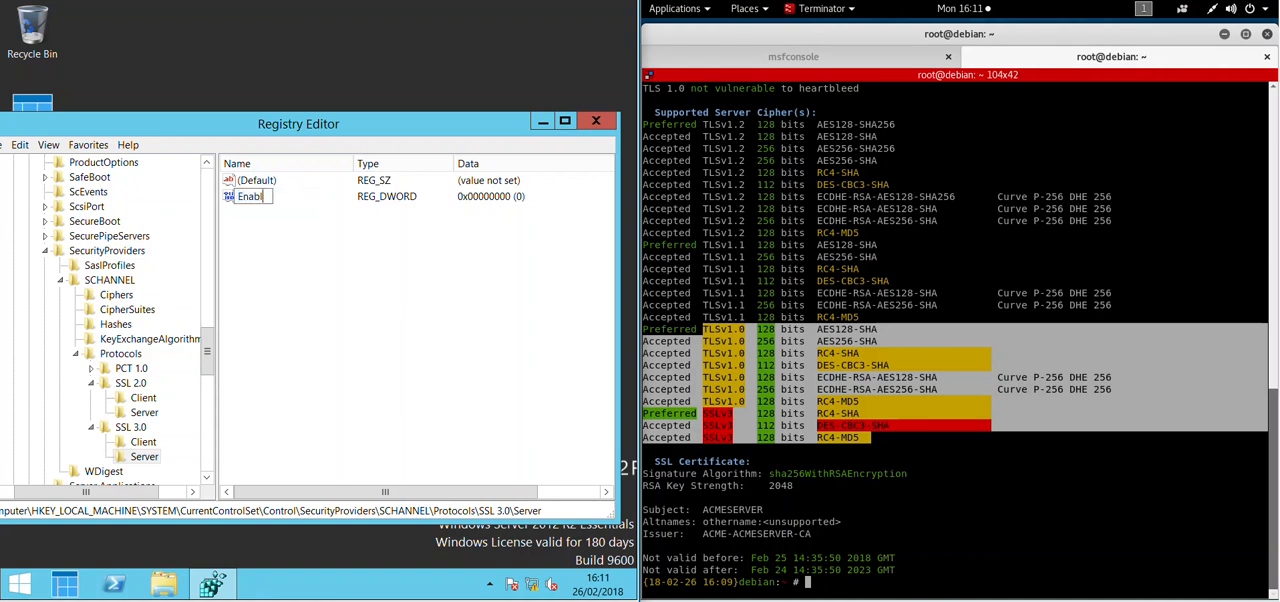
click(250, 196)
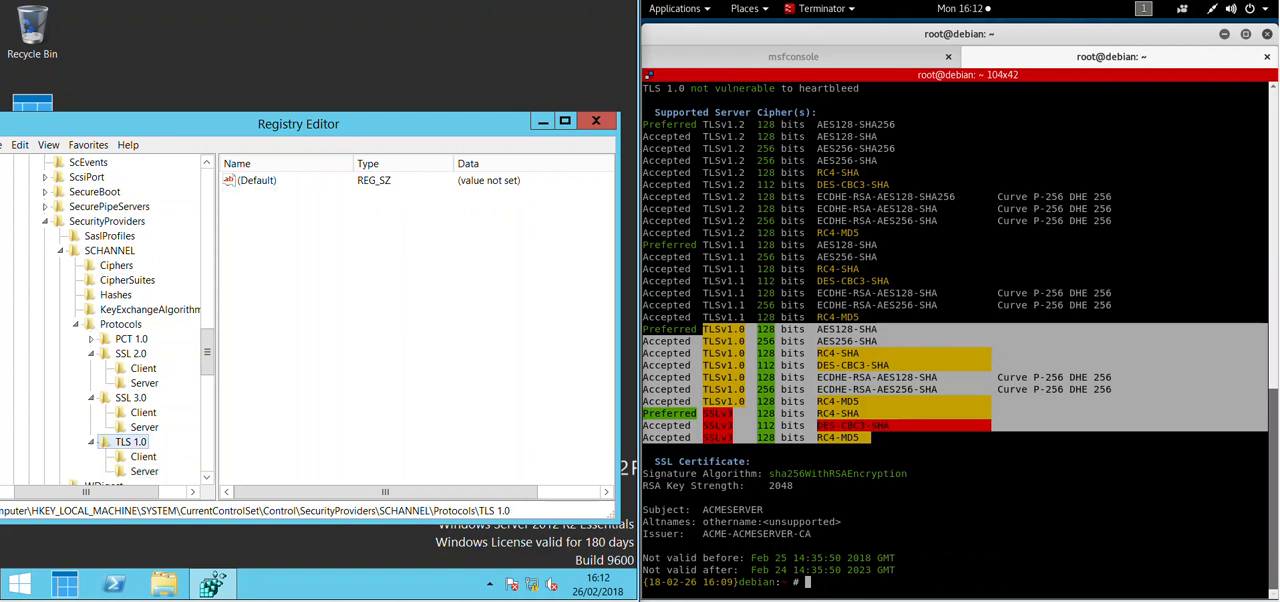
- Verify TLS 1.0 Client holds DisabledByDefault = 1, then launch Windows PowerShell
click(128, 396)
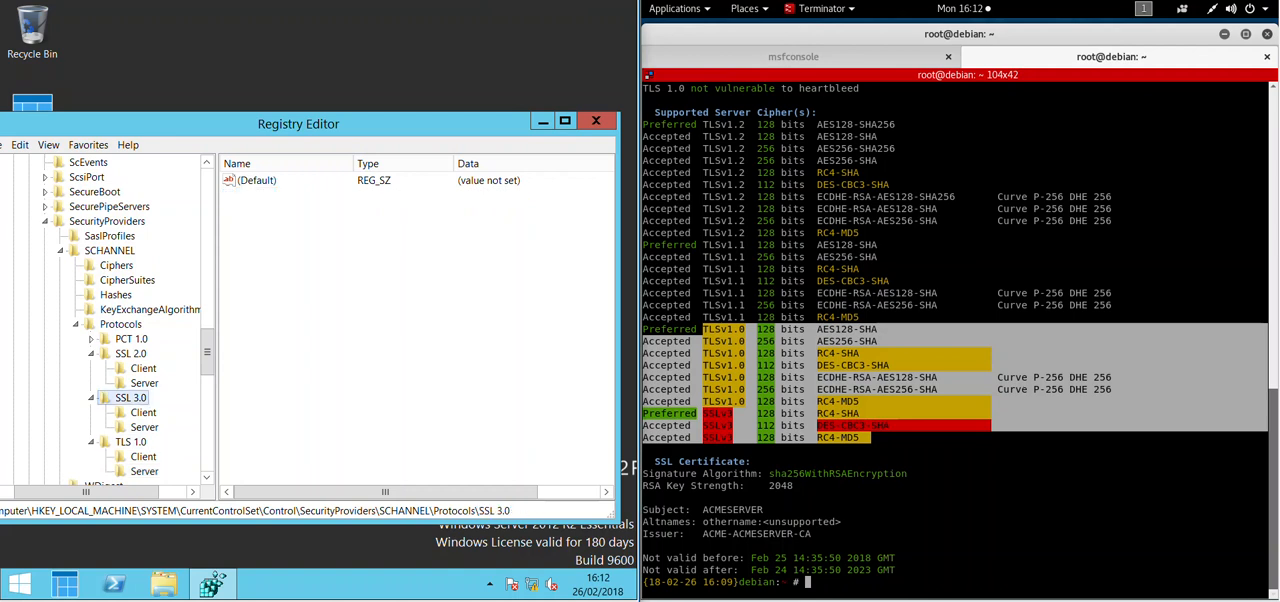
click(132, 442)
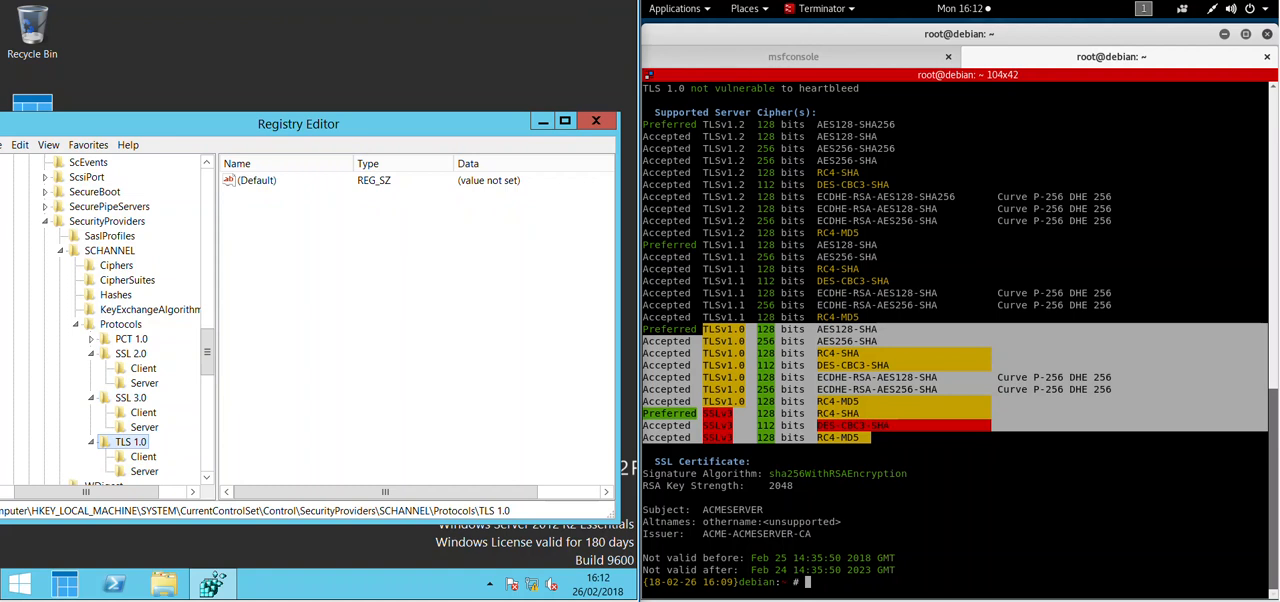
click(144, 456)
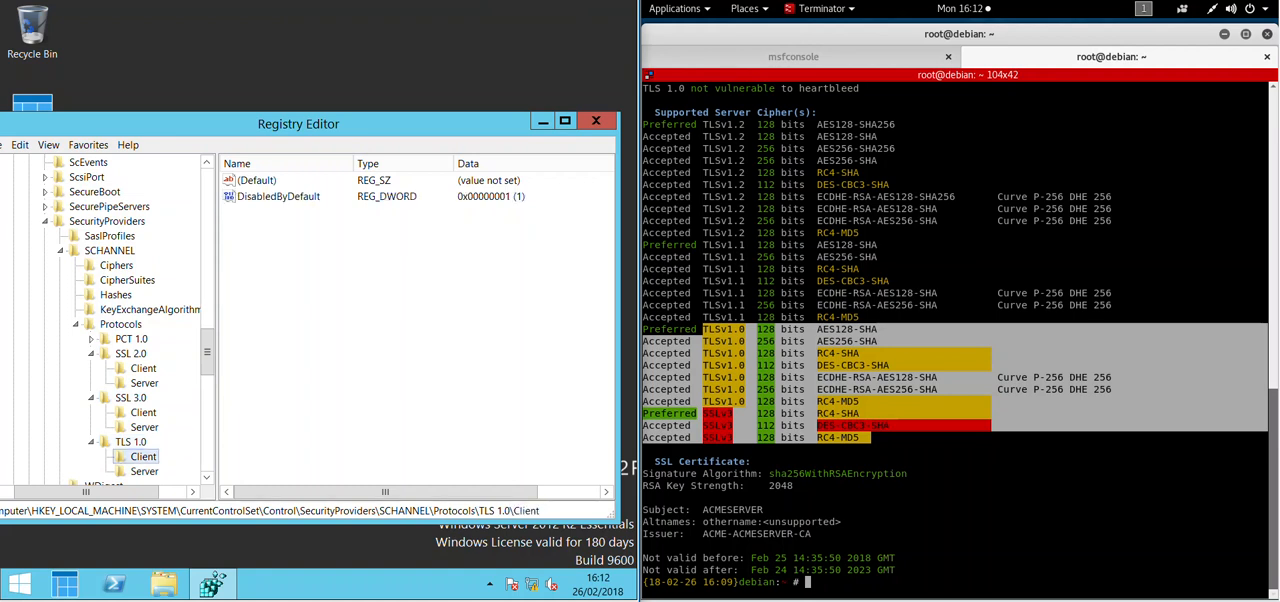
click(144, 472)
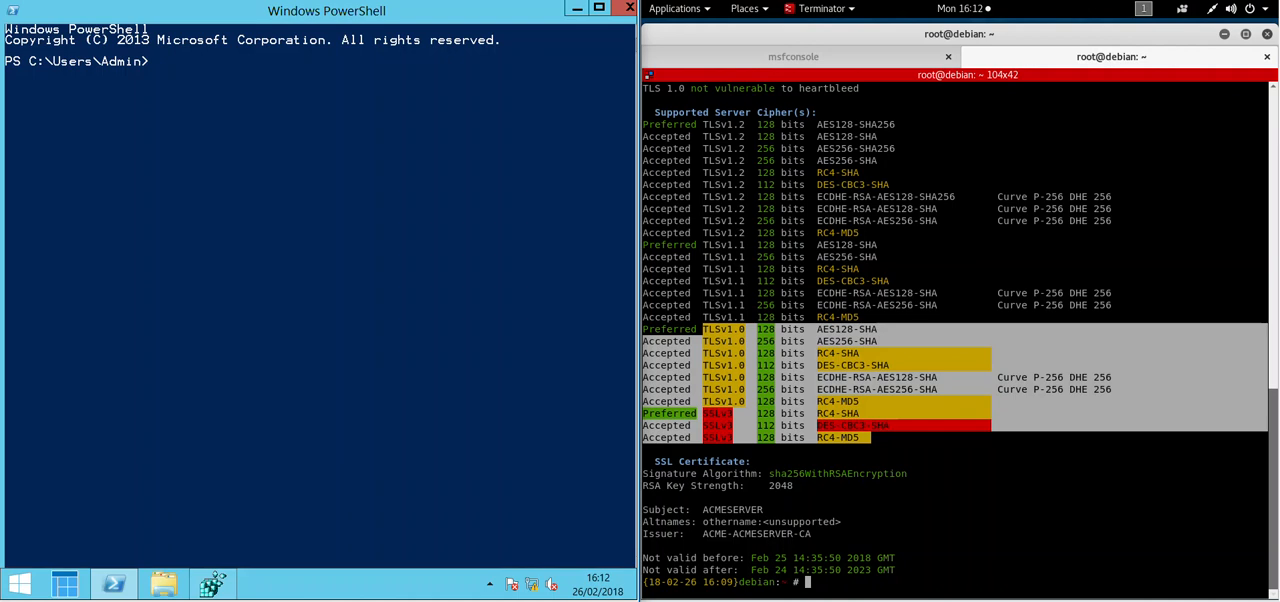
- Run Restart-Computer so the new protocol settings take effect
text(Restart-Computer)
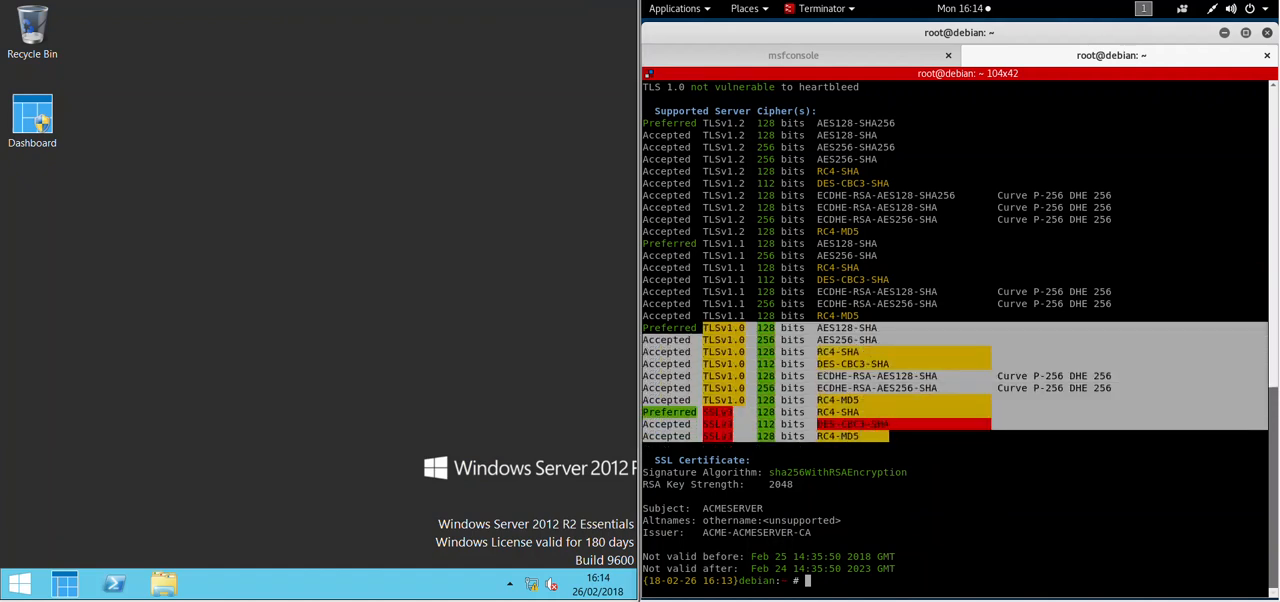
- Clear the old scan output from the terminal
text(clear)
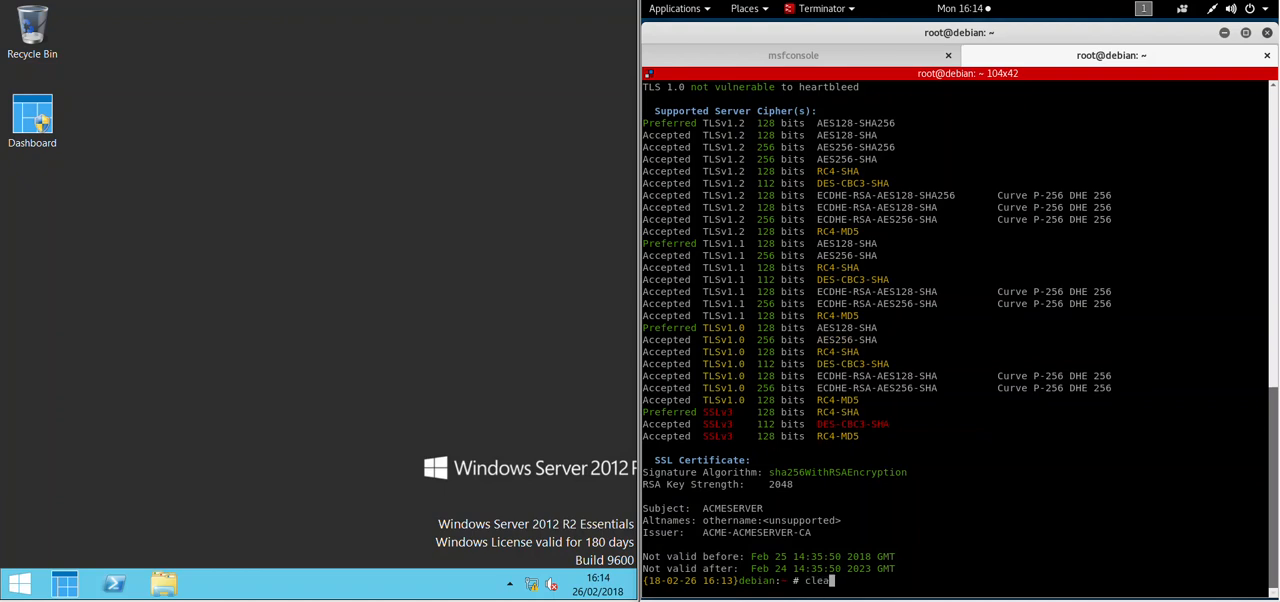
key(Return)
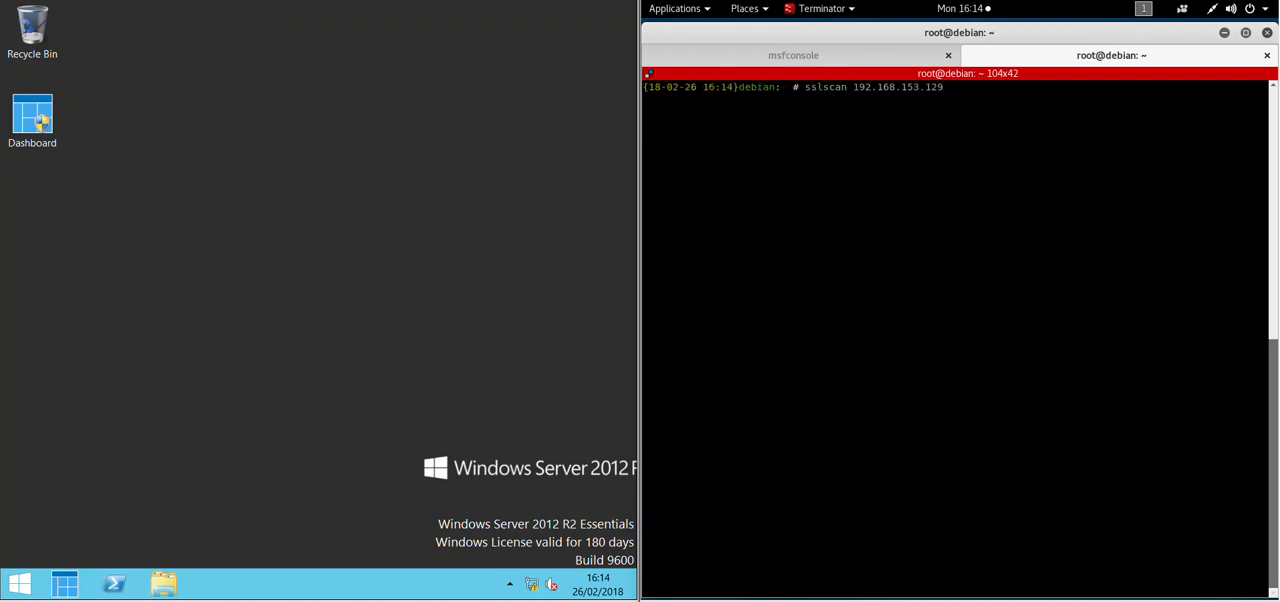